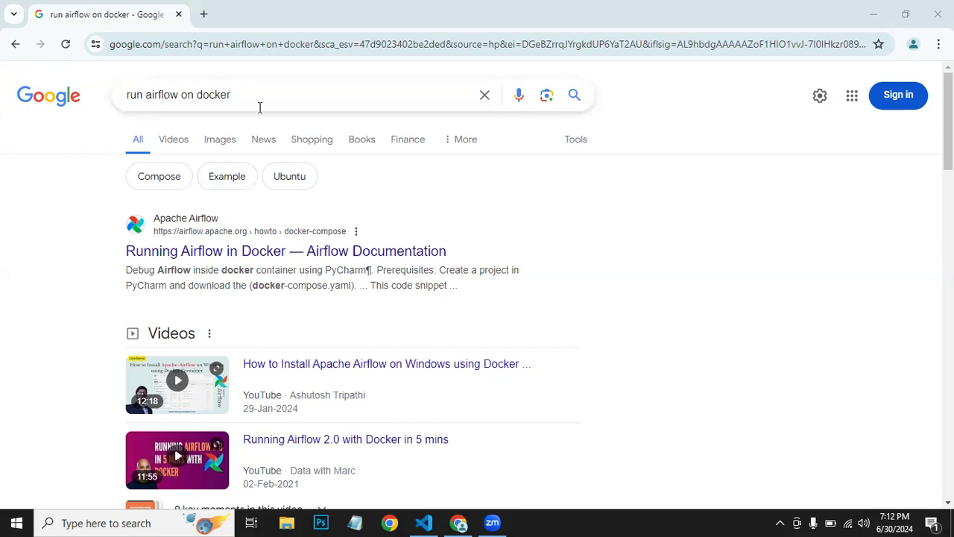
mouse_move(297, 259)
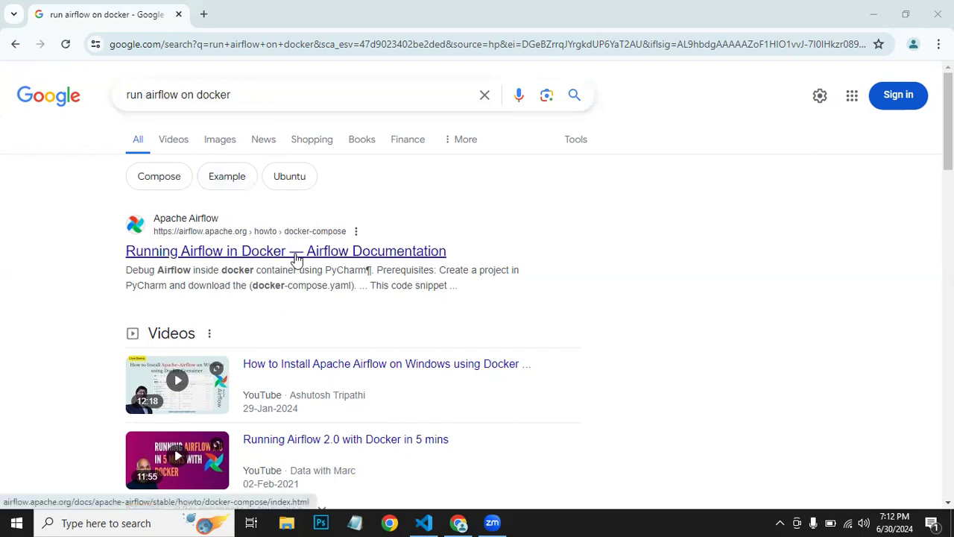
Open the 'Running Airflow in Docker' documentation result in a new tab
right_click(286, 250)
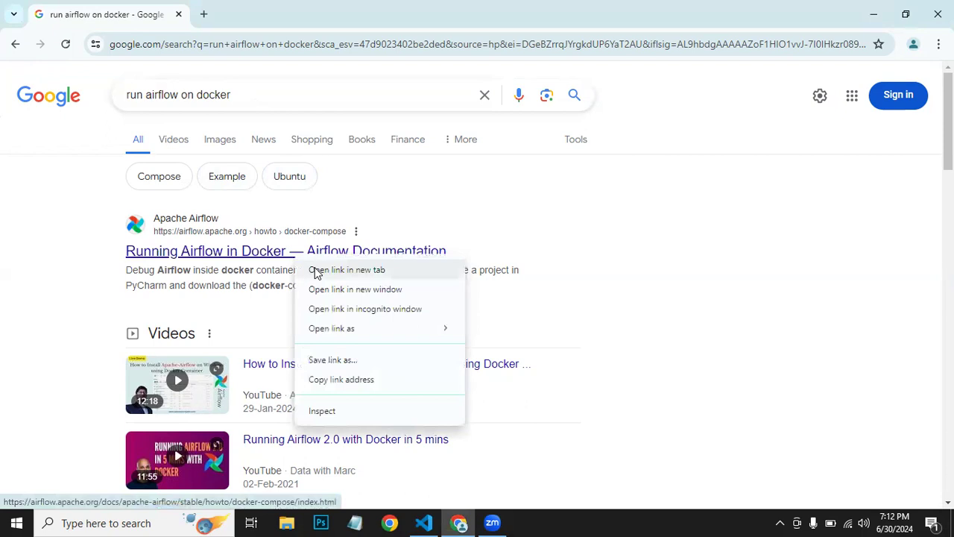
click(346, 269)
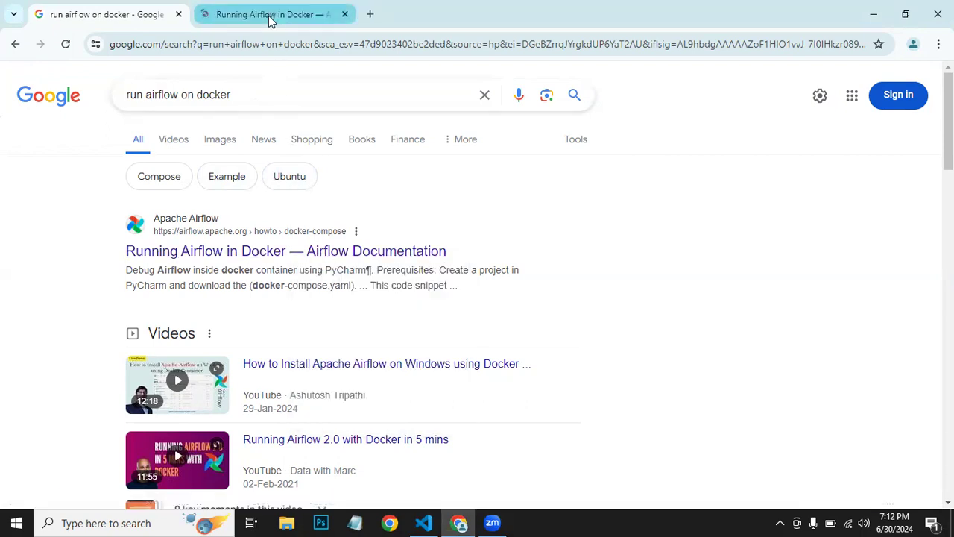
From Before you begin, open the Docker Community Edition install guide in a new tab and accept cookies
click(268, 15)
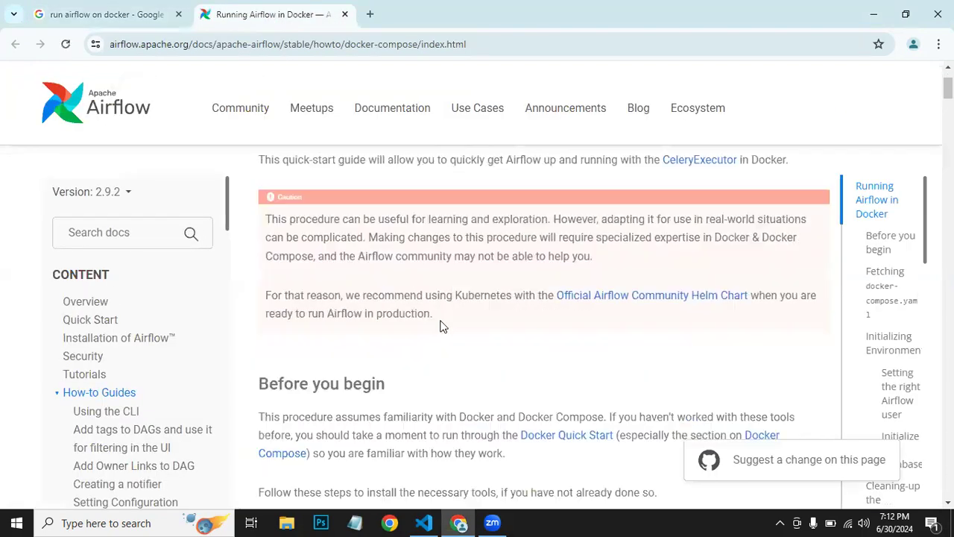
scroll(down, 3)
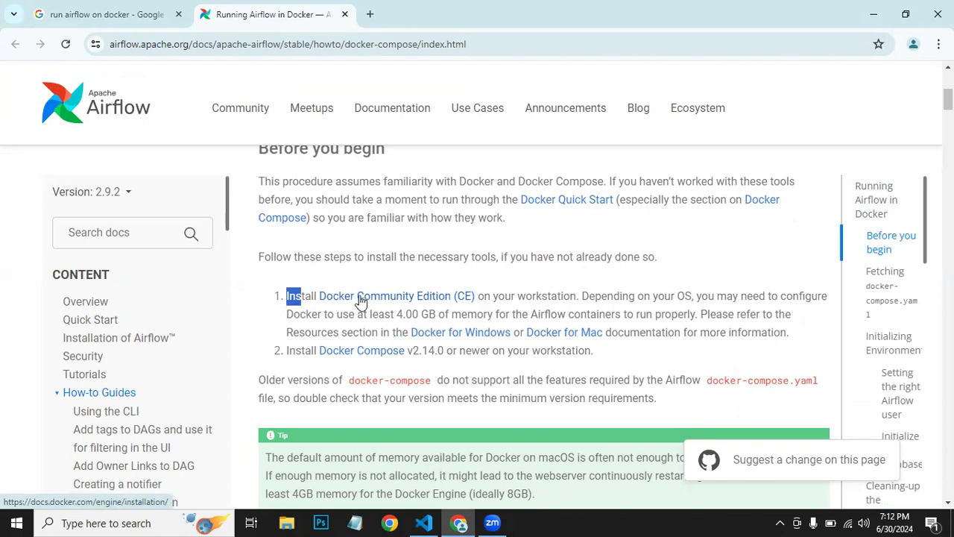
right_click(396, 295)
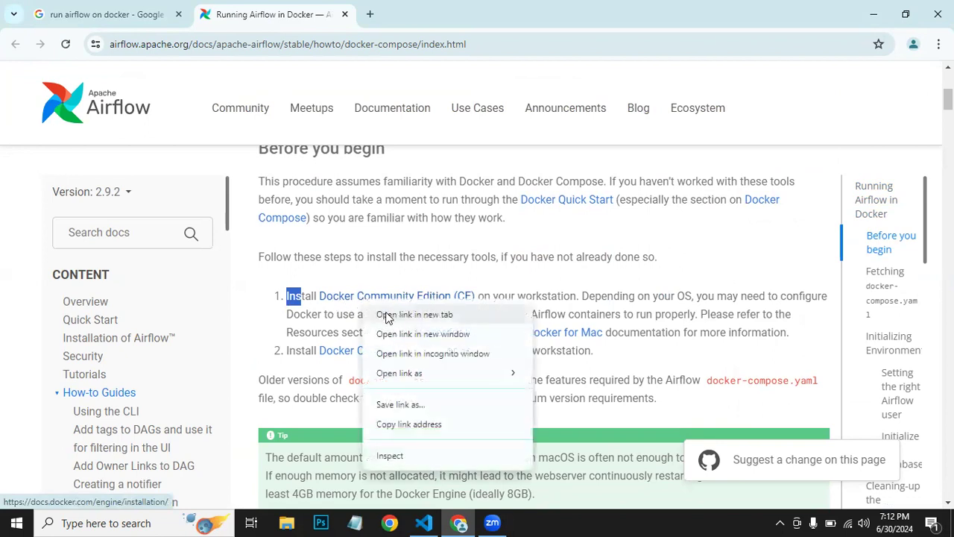
click(414, 313)
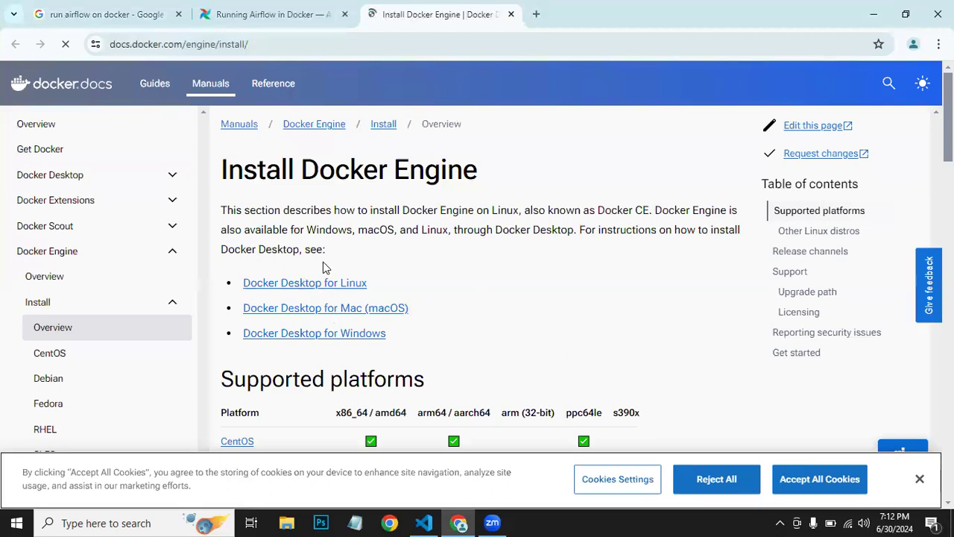
mouse_move(343, 300)
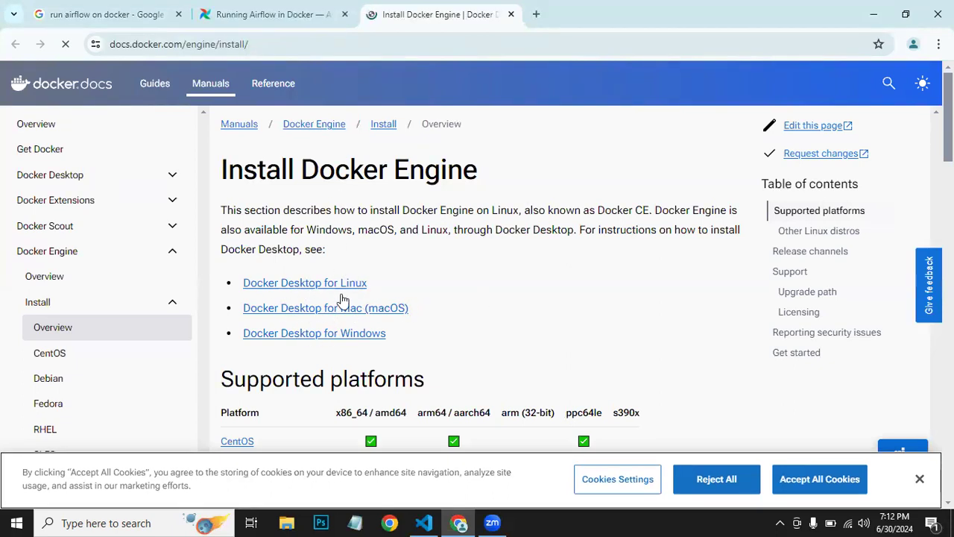
mouse_move(313, 333)
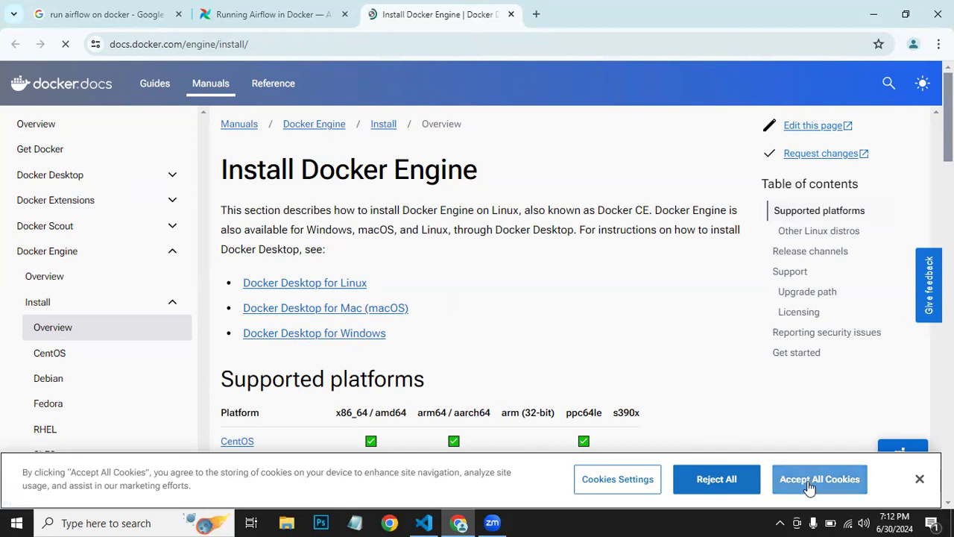
click(820, 478)
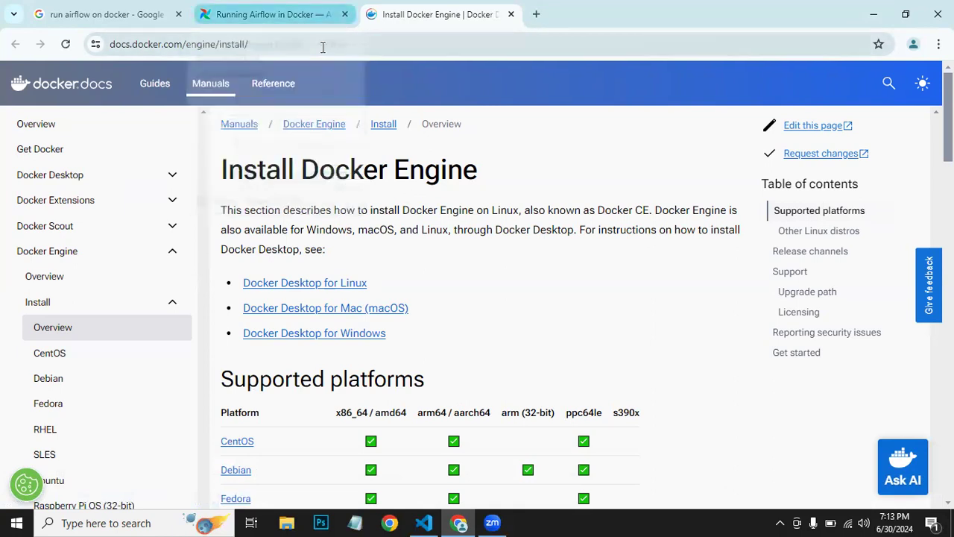
mouse_move(274, 13)
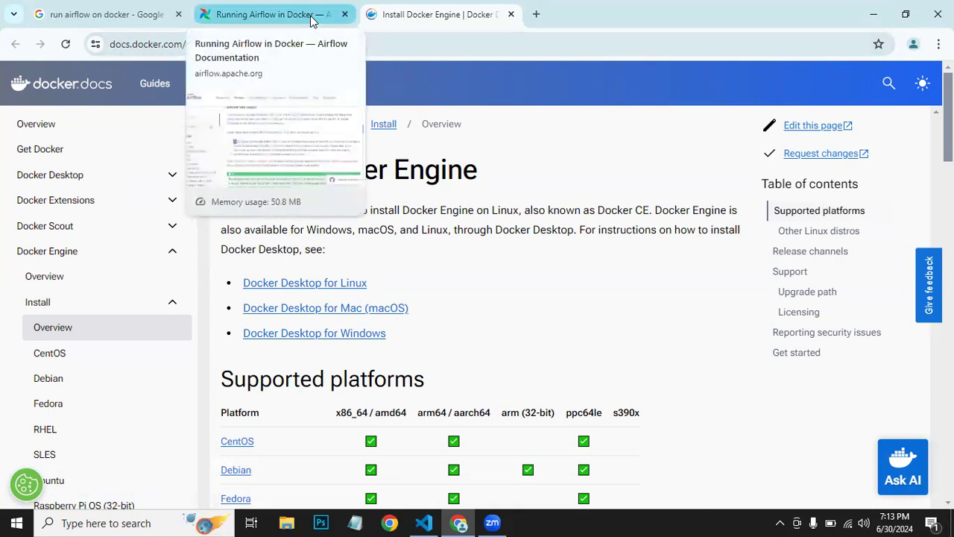
Flip between the Docker install guide and the Airflow docs, ending on the Airflow prerequisites
click(268, 14)
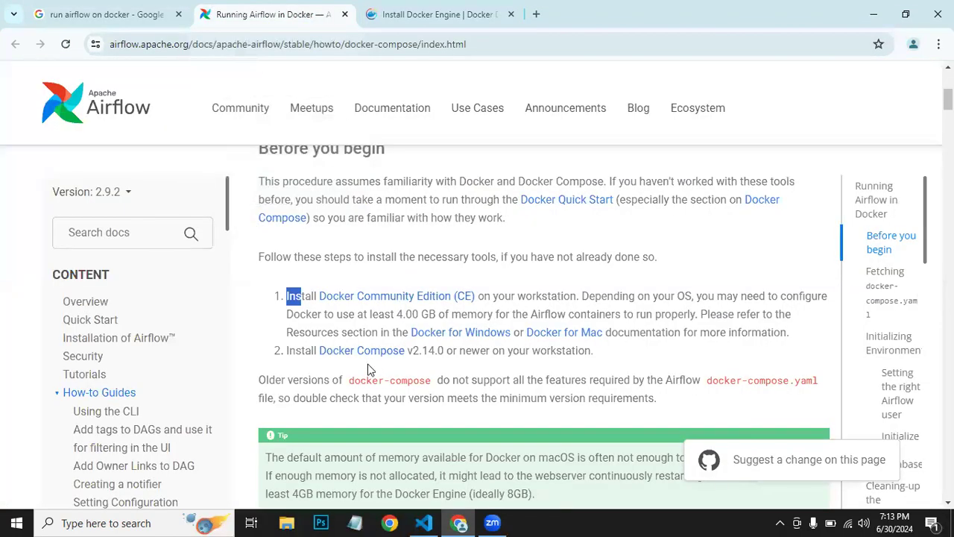
mouse_move(360, 350)
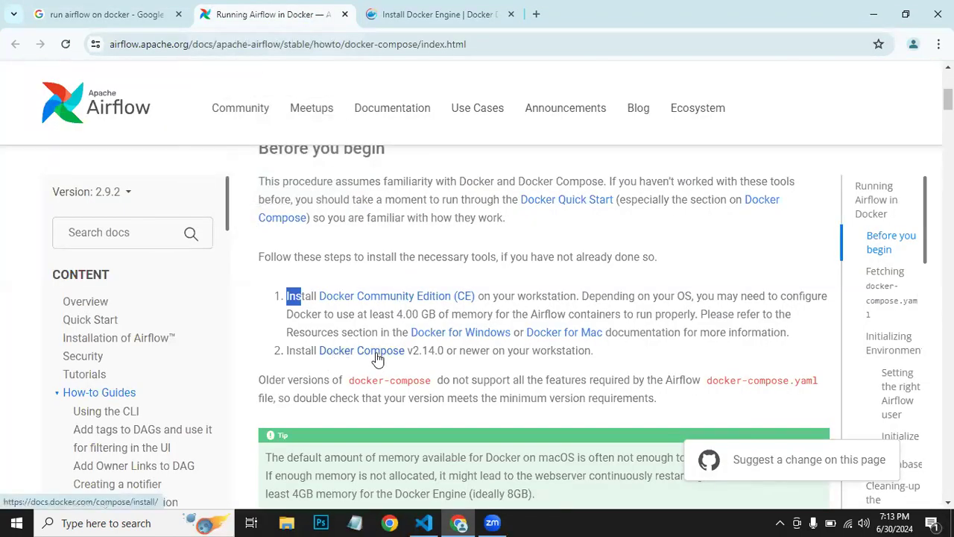
click(440, 15)
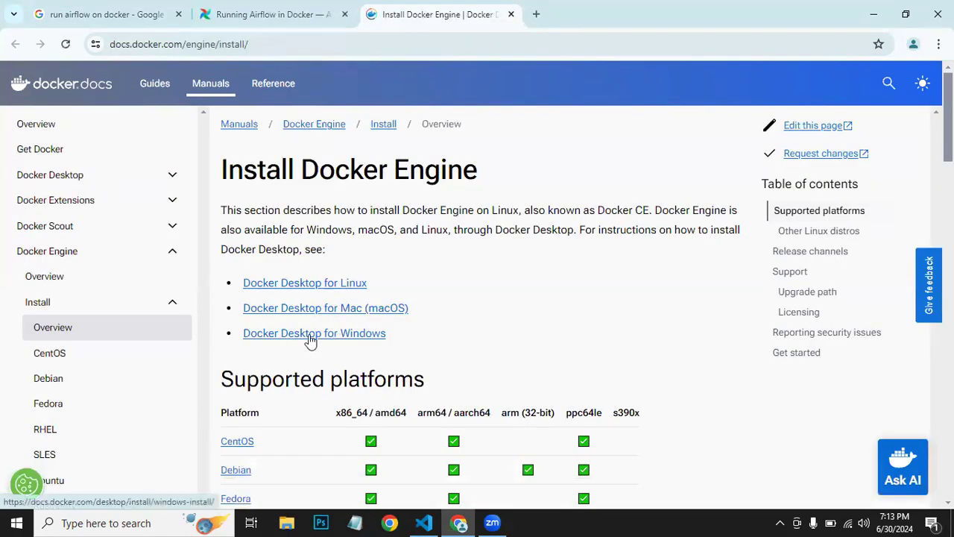
mouse_move(378, 339)
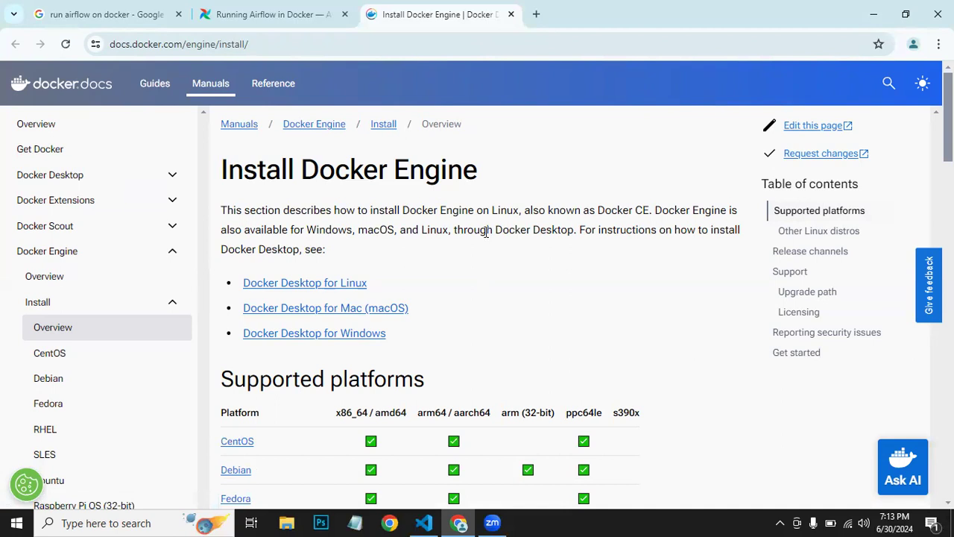
click(274, 15)
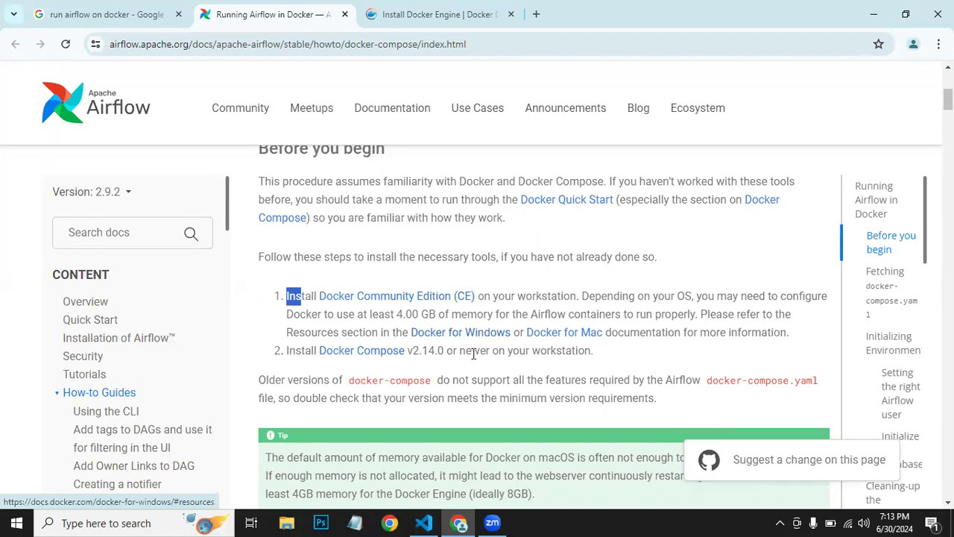
Copy the docker-compose.yaml download URL from the Fetching docker-compose.yaml curl command
scroll(down, 3)
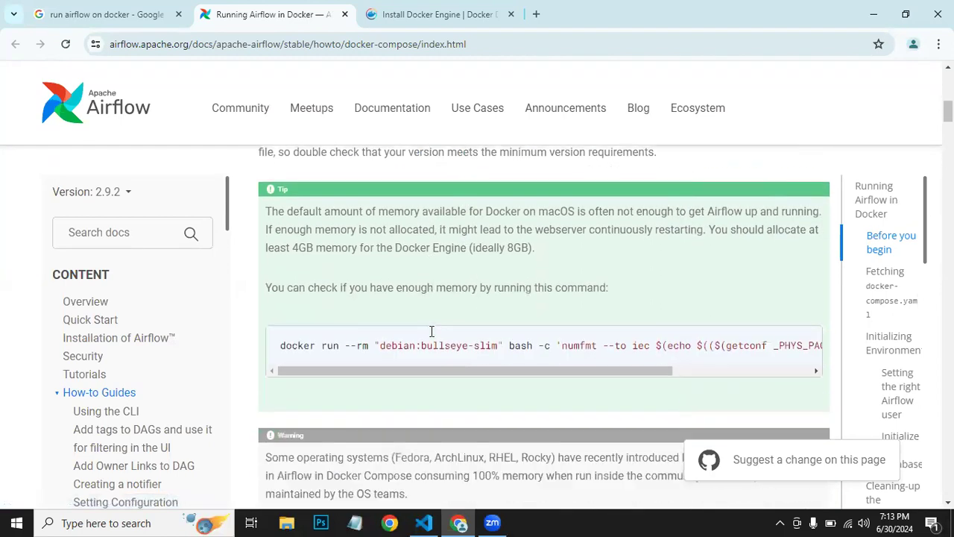
scroll(down, 3)
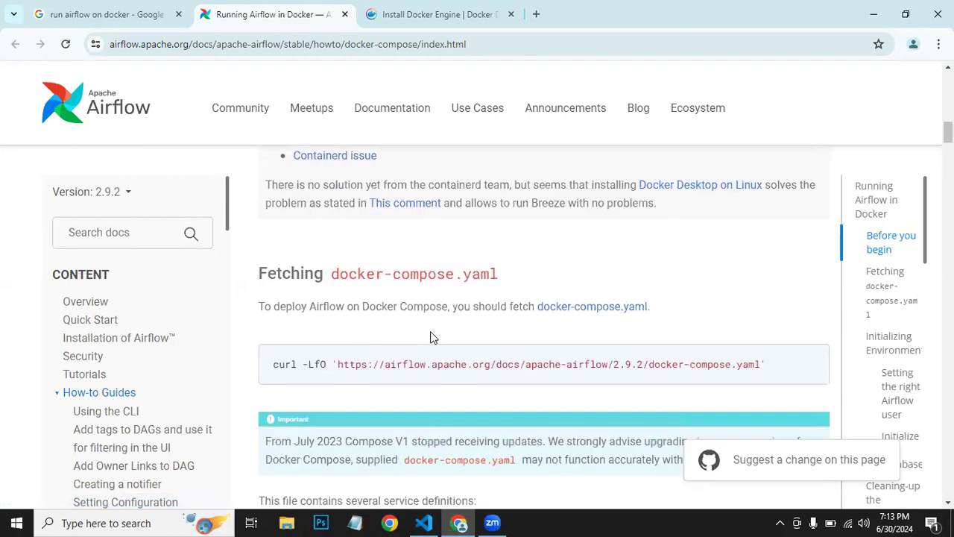
mouse_move(330, 280)
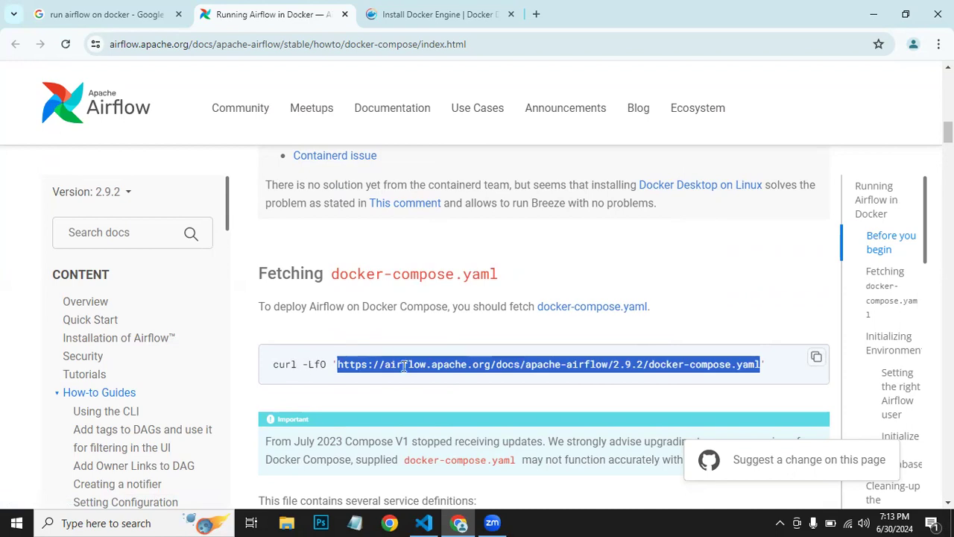
right_click(402, 364)
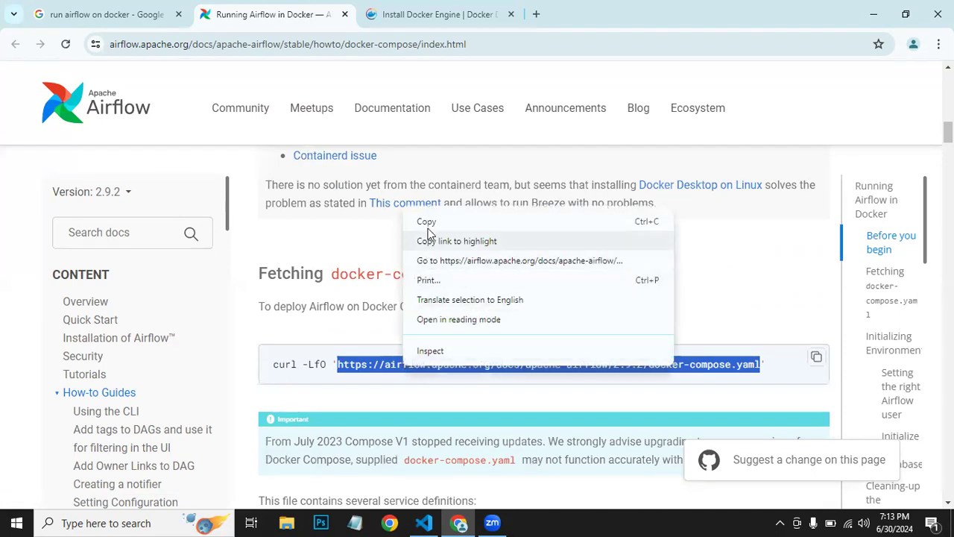
mouse_move(426, 220)
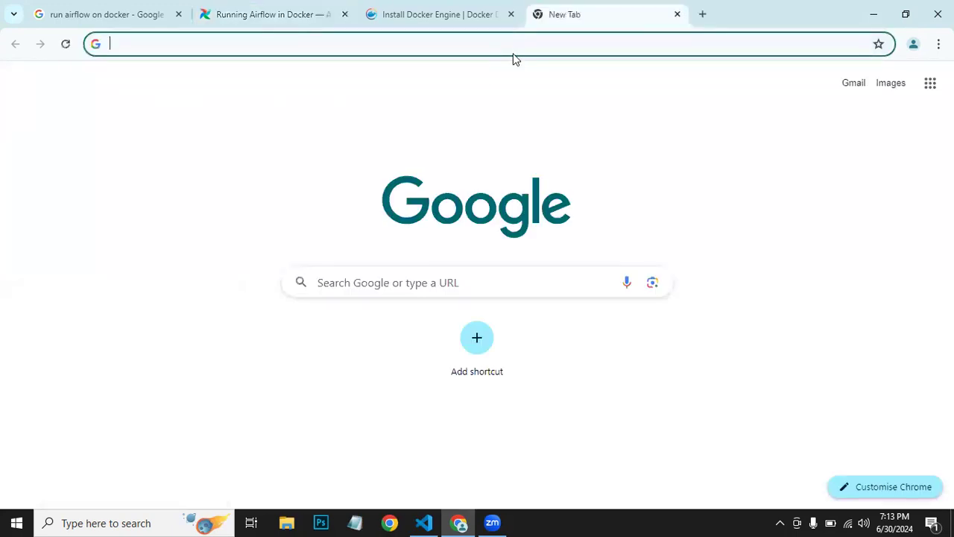
Load airflow.apache.org/docs/apache-airflow/2.9.2/docker-compose.yaml and start Save as
text(airflow.apache.org/docs/apache-airflow/2.9.2/docker-compose.yaml)
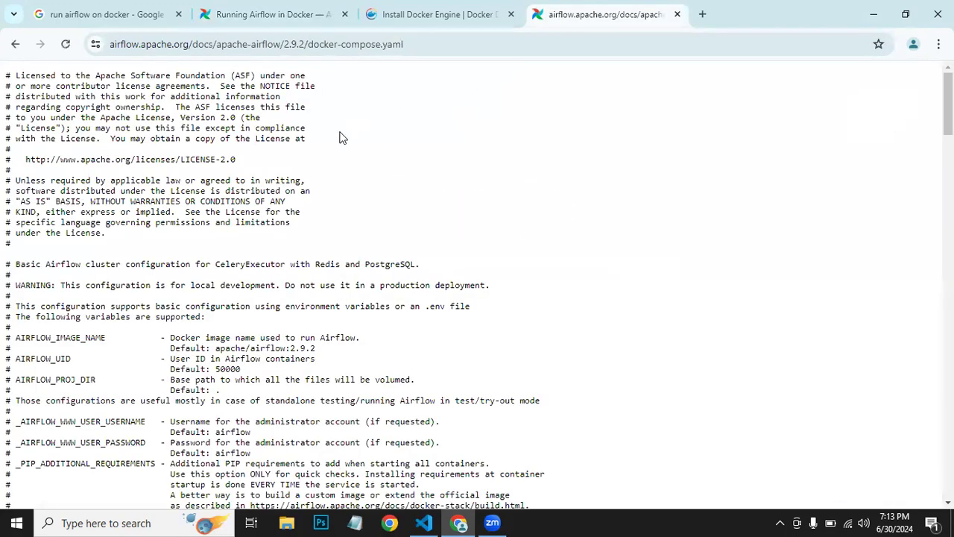
right_click(340, 137)
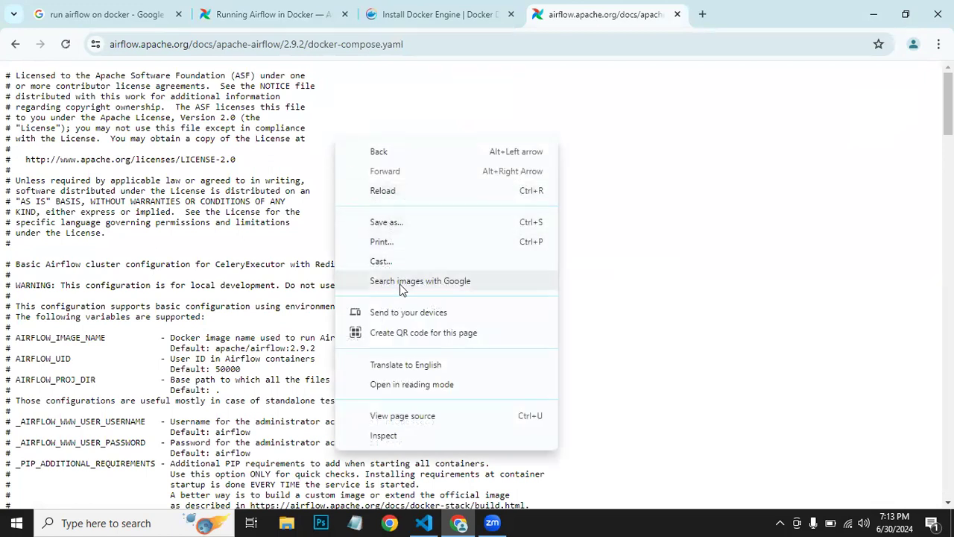
mouse_move(405, 235)
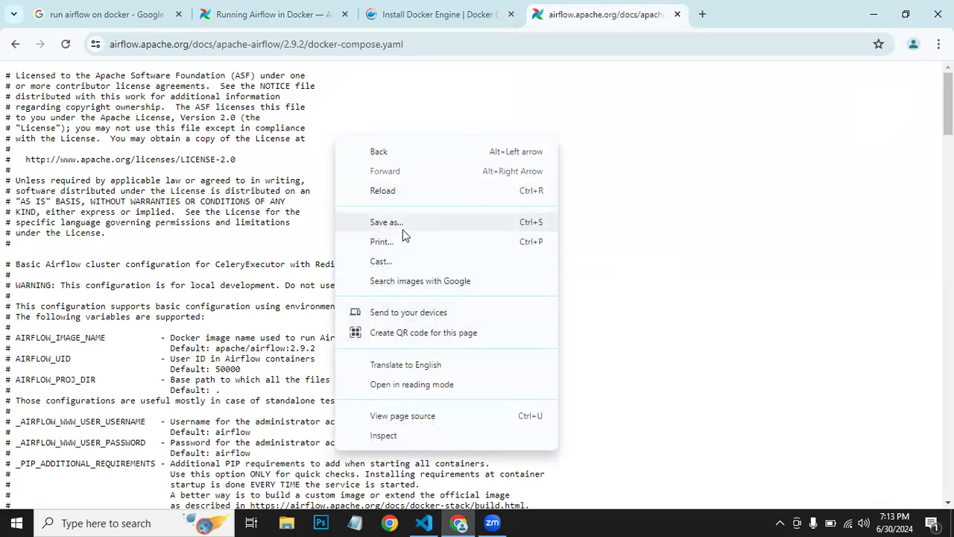
click(386, 221)
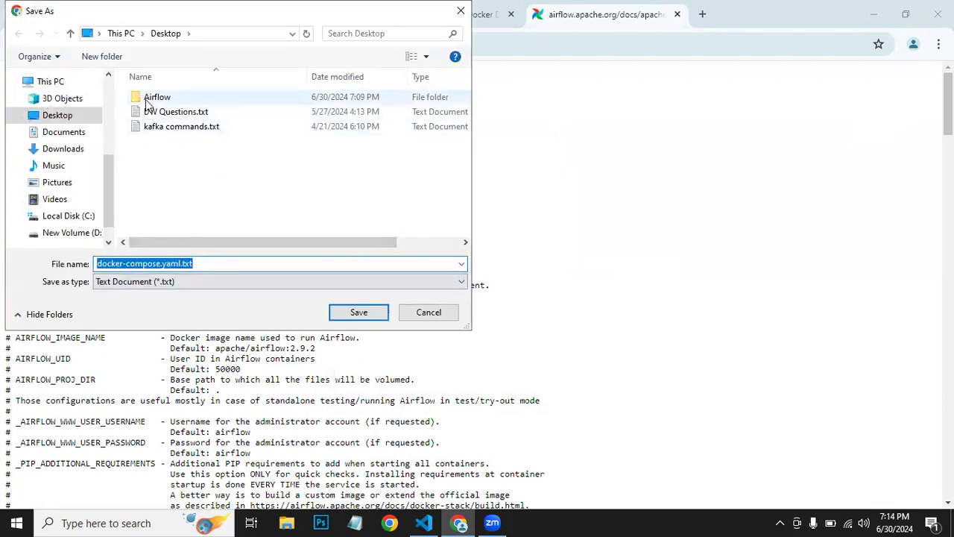
Save the file into the Airflow folder on the Desktop
click(156, 96)
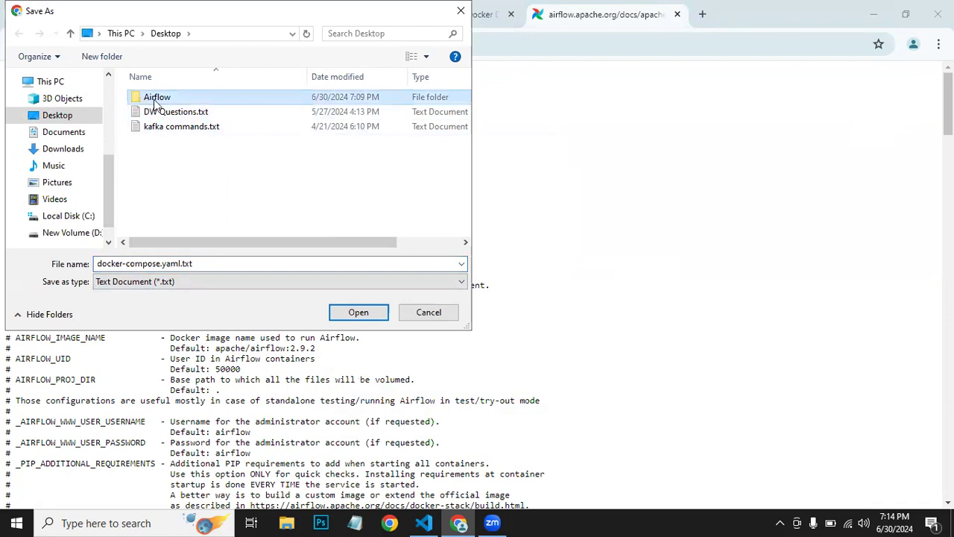
double_click(158, 95)
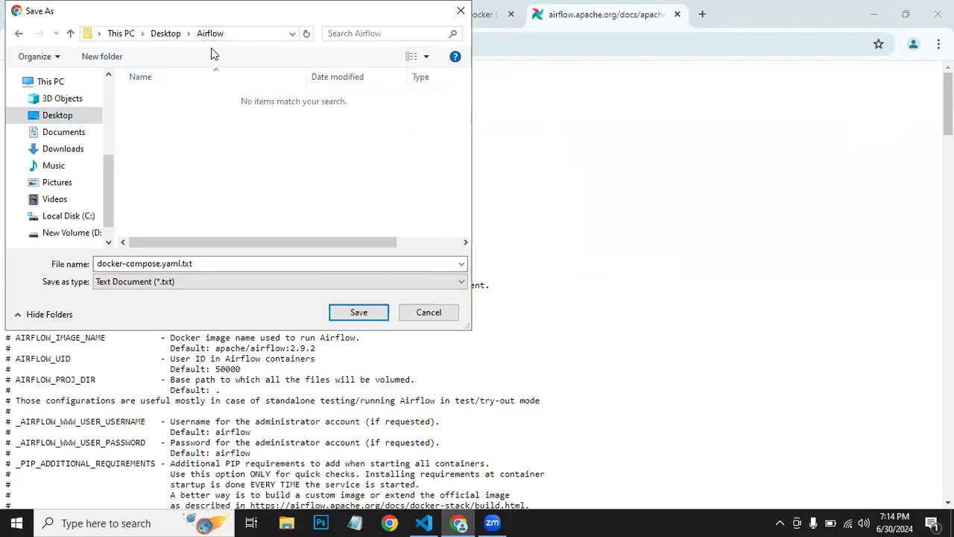
mouse_move(294, 158)
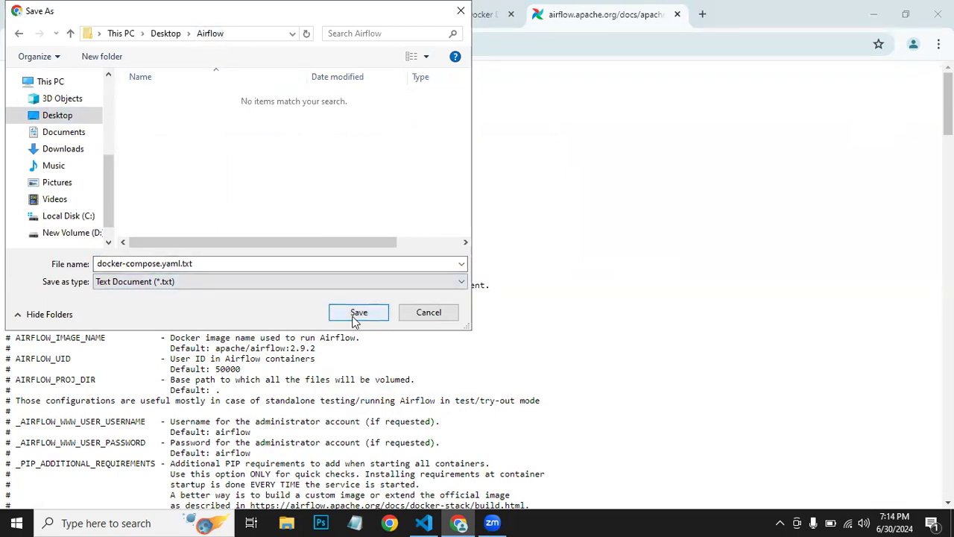
click(357, 312)
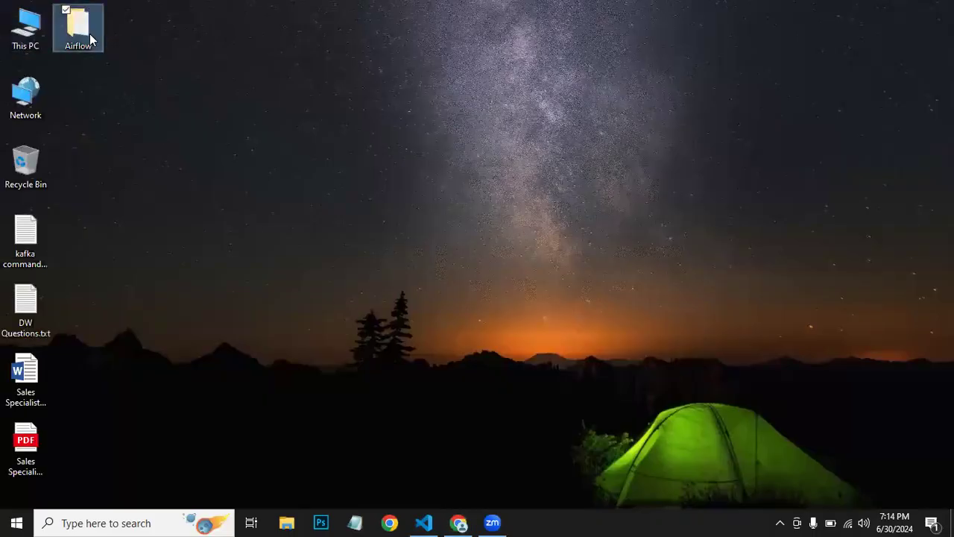
Rename docker-compose.yaml.txt in the Airflow folder to docker-compose.yaml
double_click(78, 27)
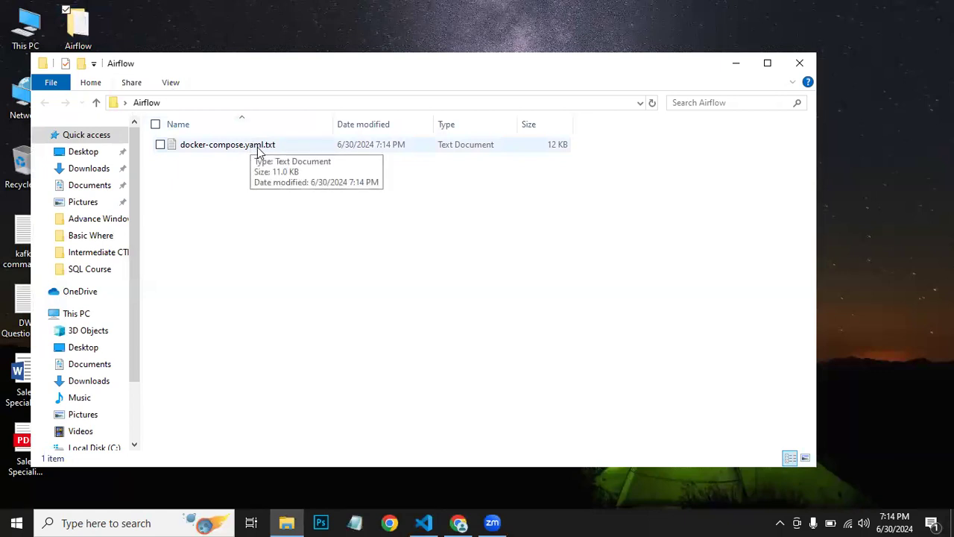
mouse_move(252, 149)
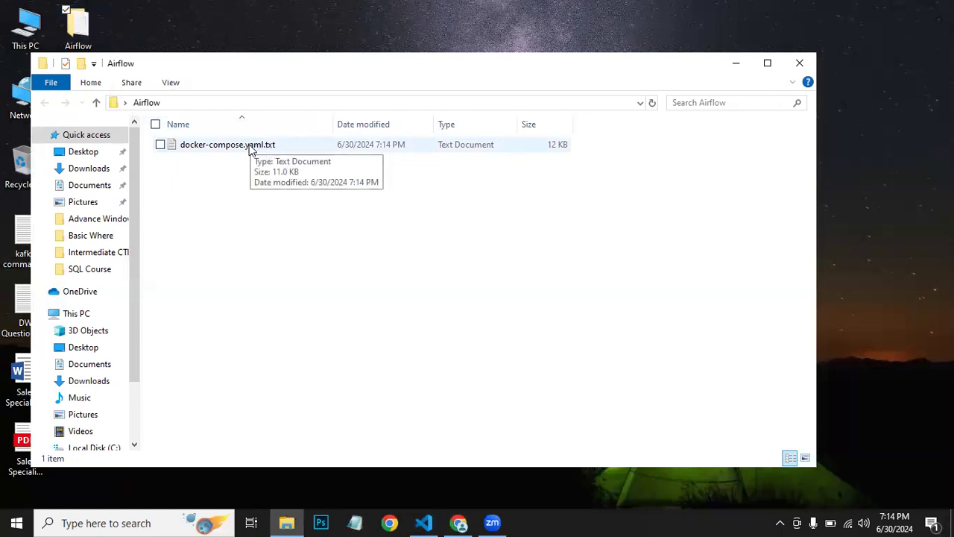
right_click(227, 143)
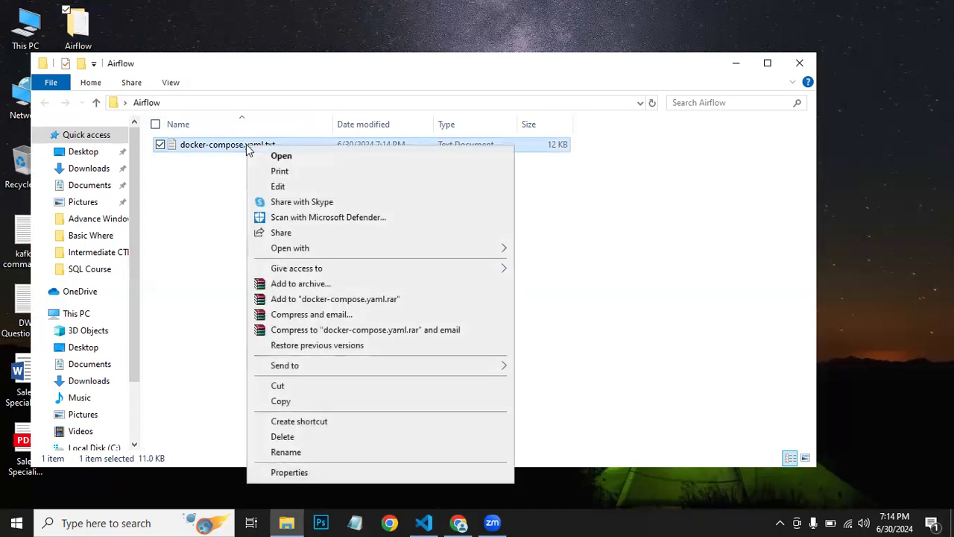
click(286, 452)
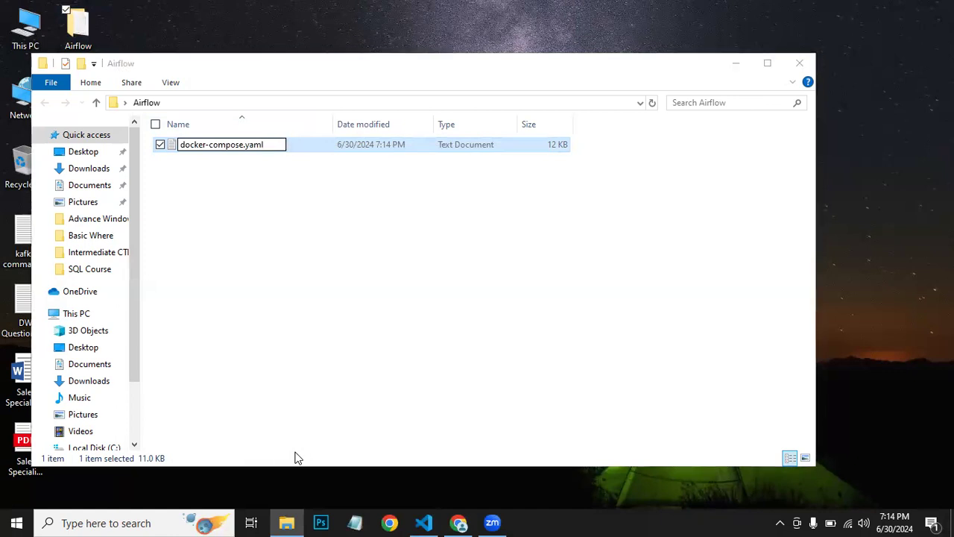
key(enter)
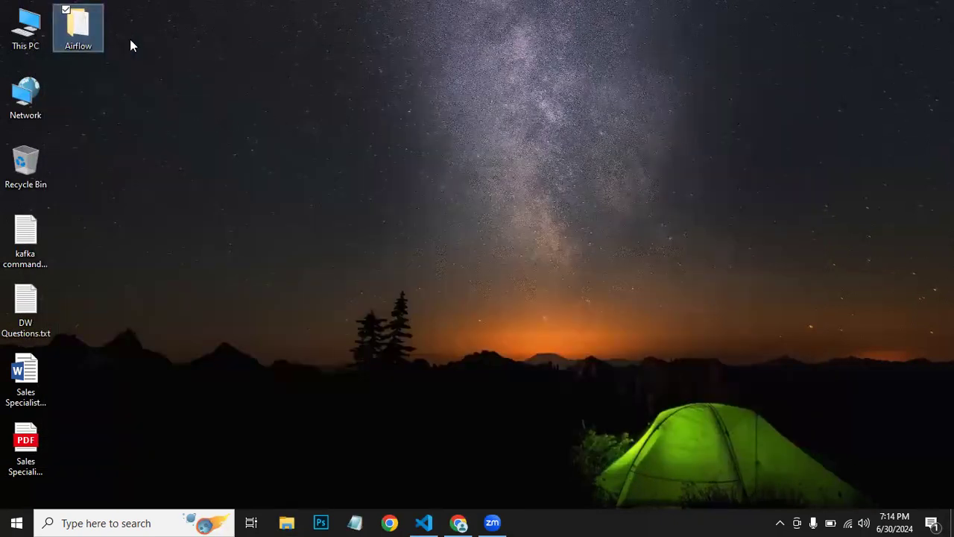
Reopen the Airflow folder to verify the YAML file name, then close the window
double_click(78, 27)
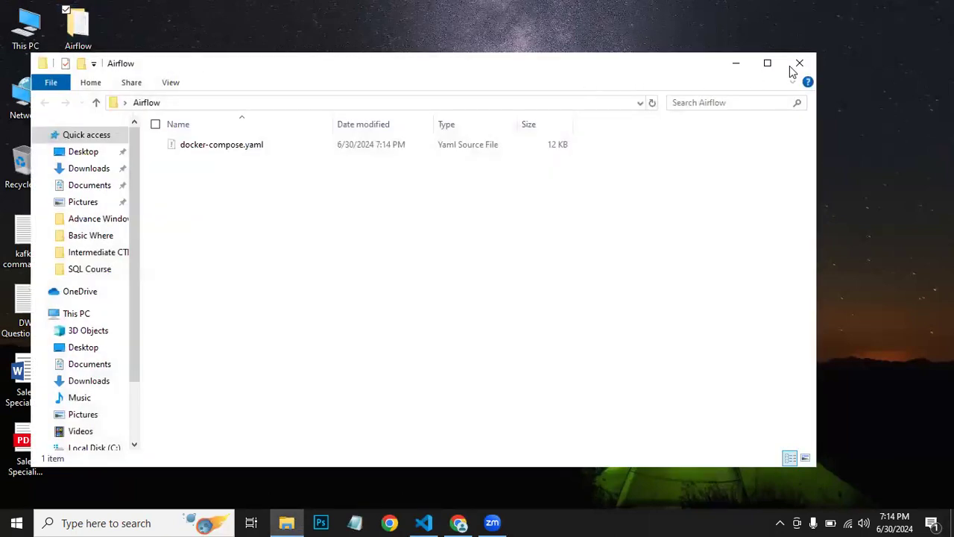
click(799, 63)
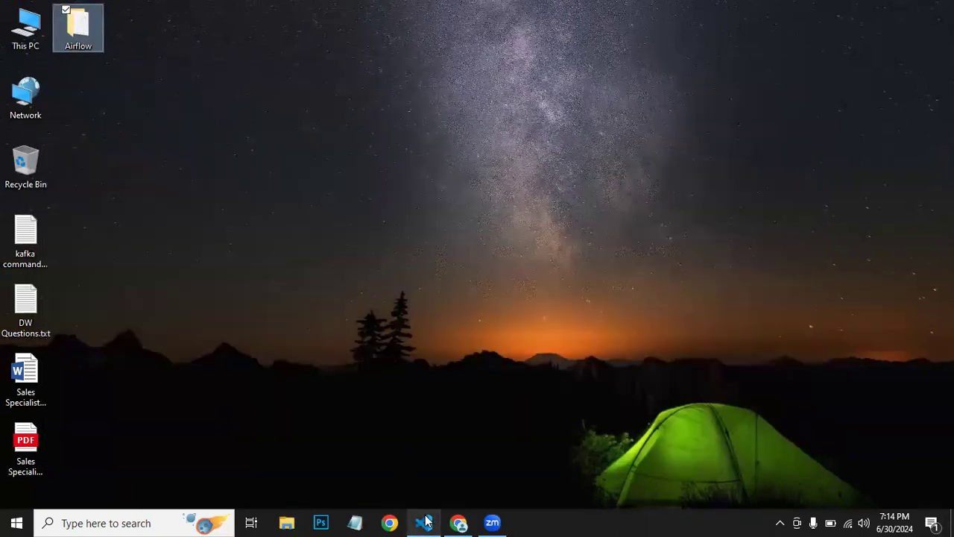
Add the Desktop Airflow folder to the VS Code workspace so docker-compose.yaml is listed
click(423, 522)
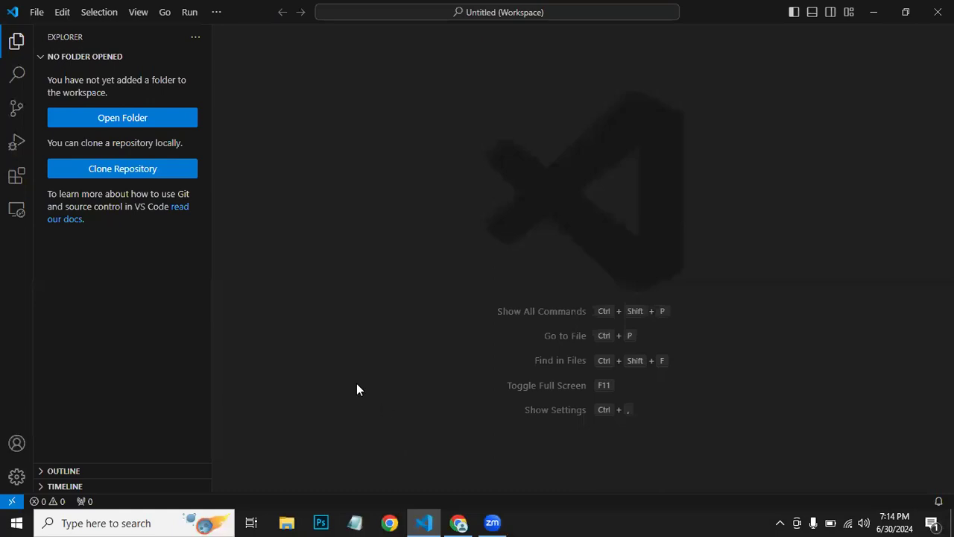
mouse_move(122, 118)
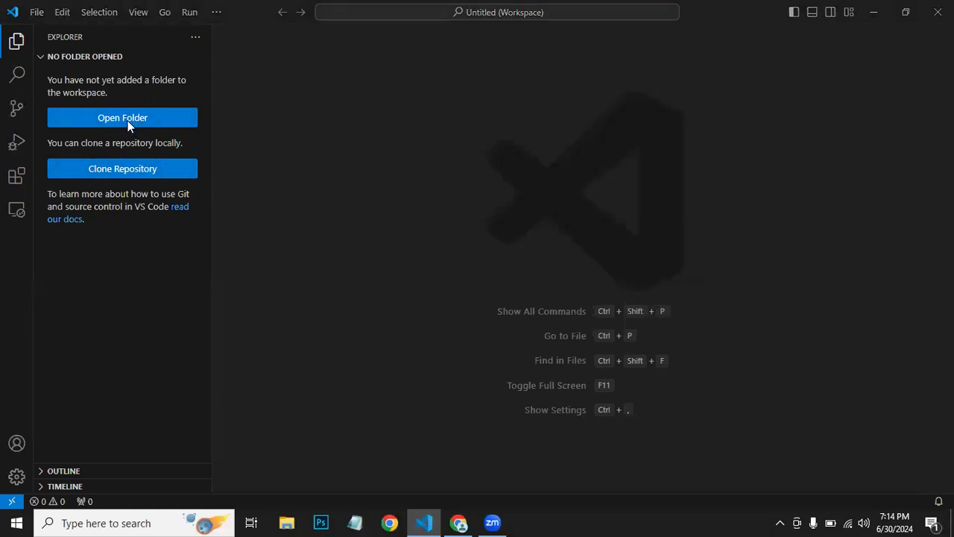
click(122, 118)
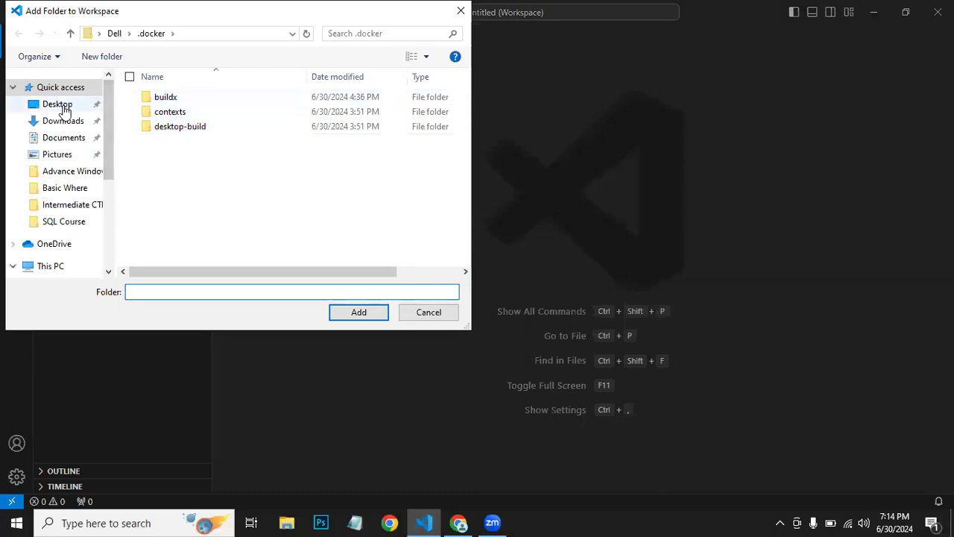
click(57, 104)
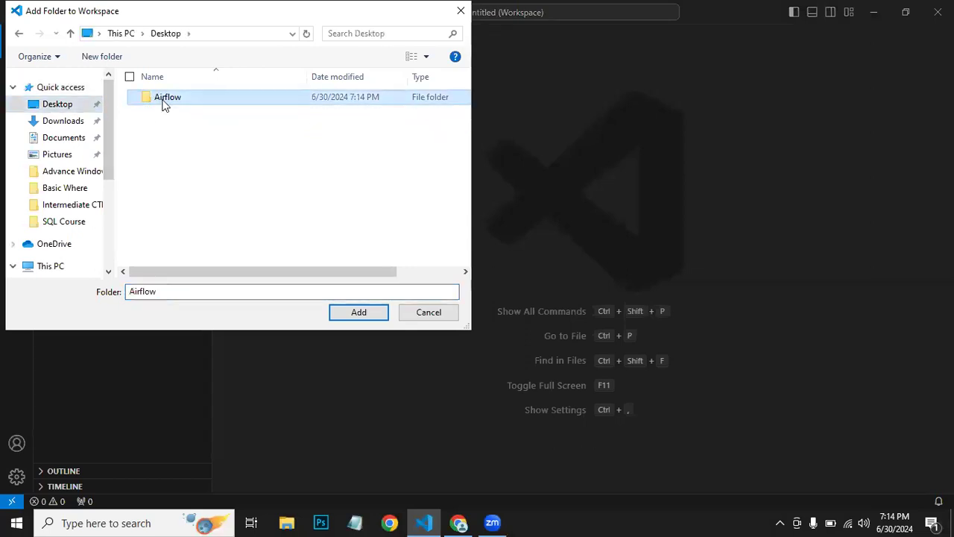
double_click(167, 97)
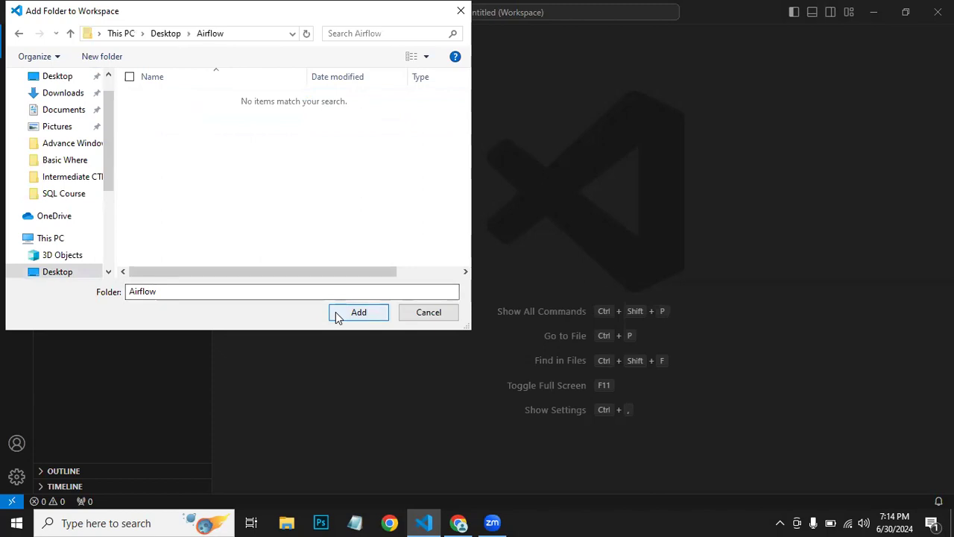
click(358, 312)
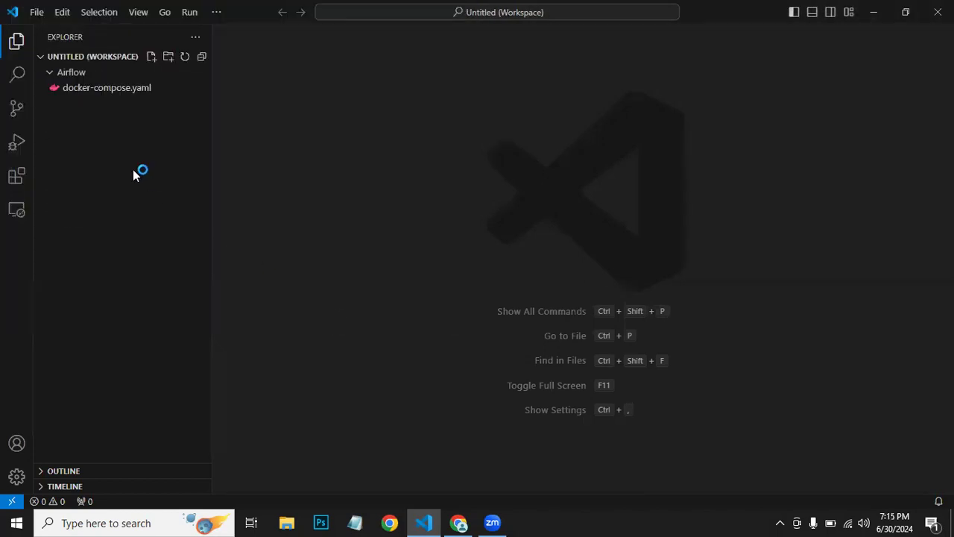
mouse_move(107, 87)
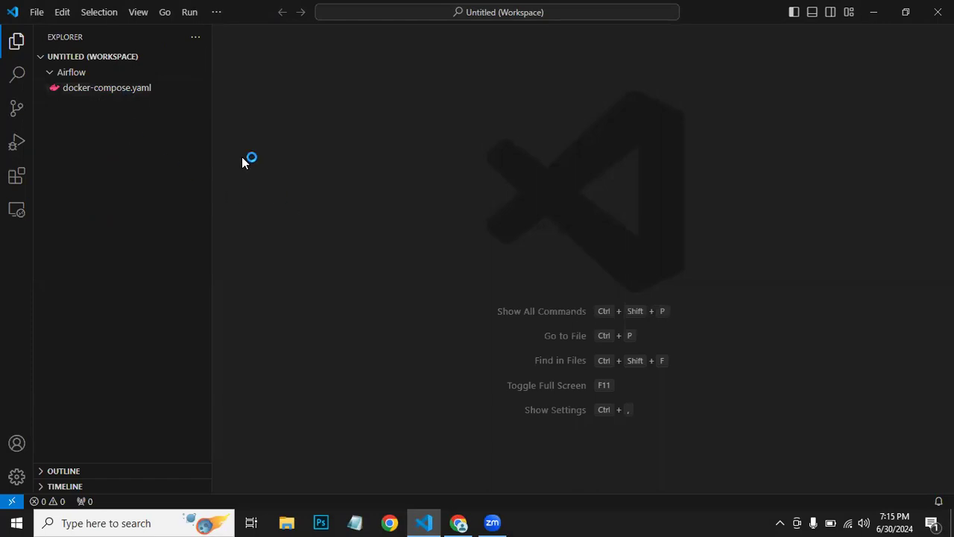
mouse_move(271, 185)
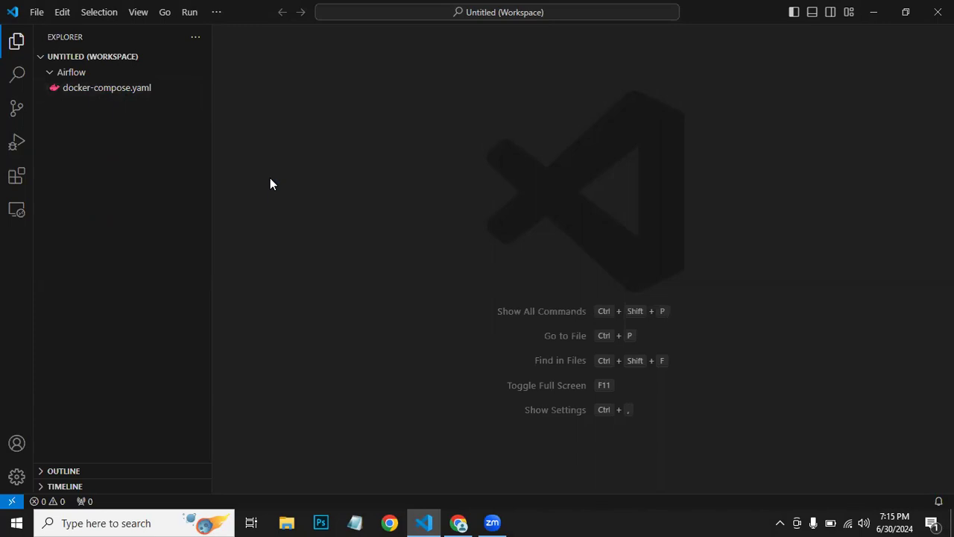
key(ctrl+`)
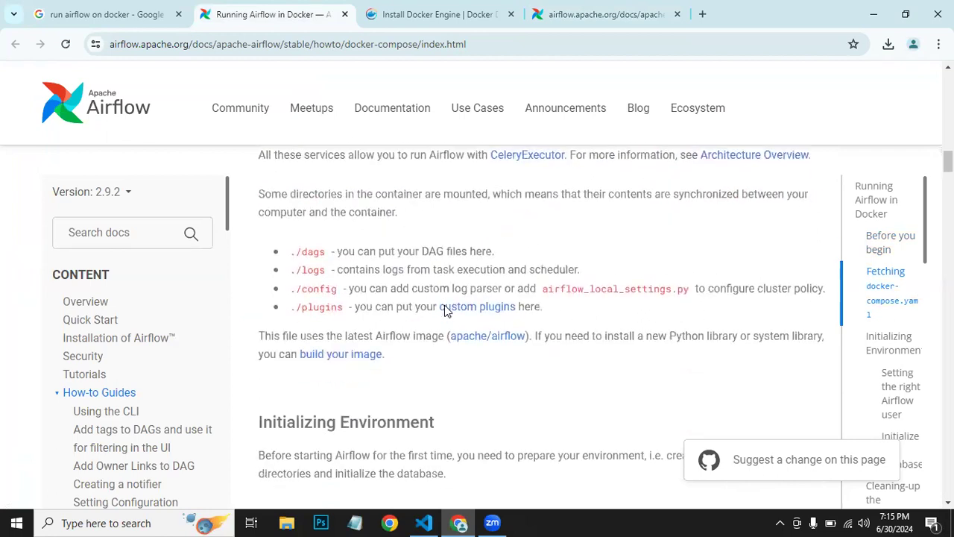
Create an empty .env file beside docker-compose.yaml in the Airflow folder
scroll(down, 3)
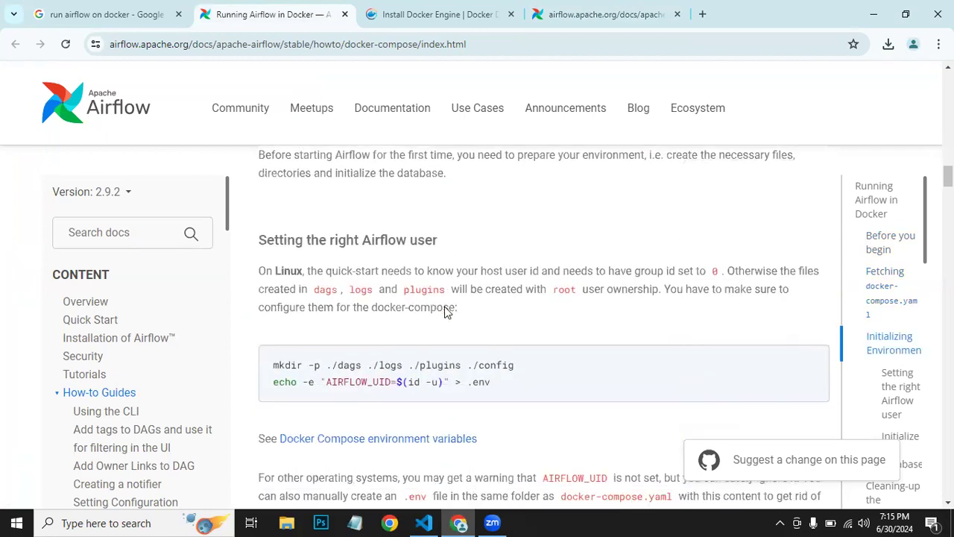
scroll(down, 3)
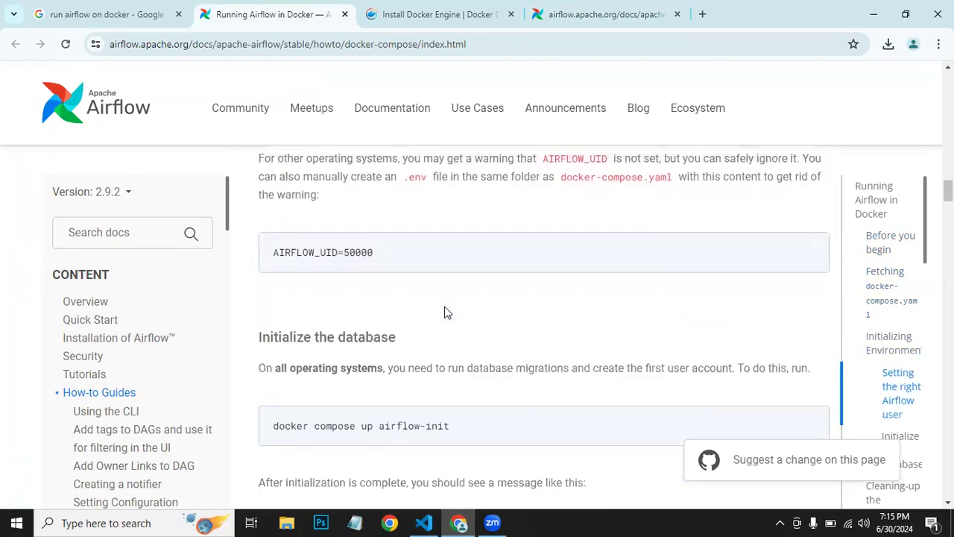
scroll(up, 3)
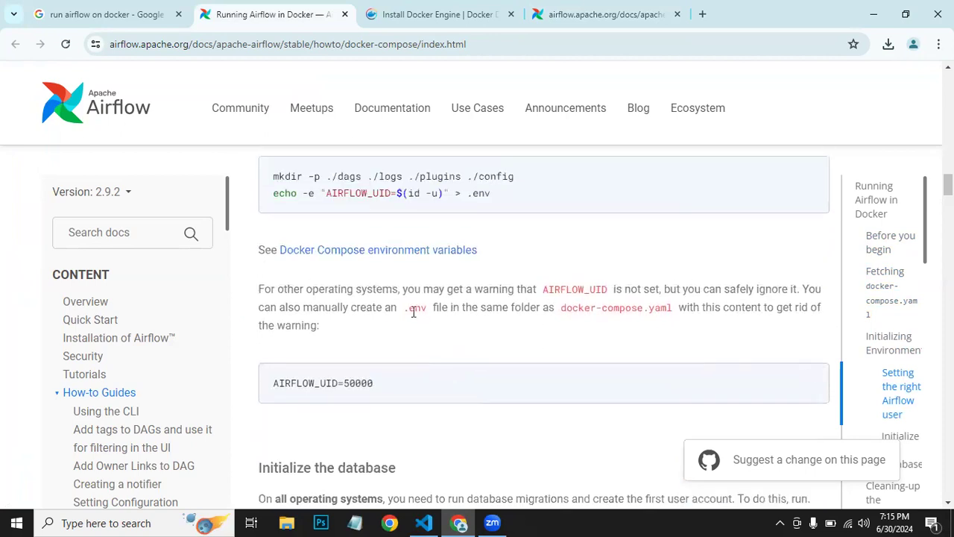
mouse_move(548, 305)
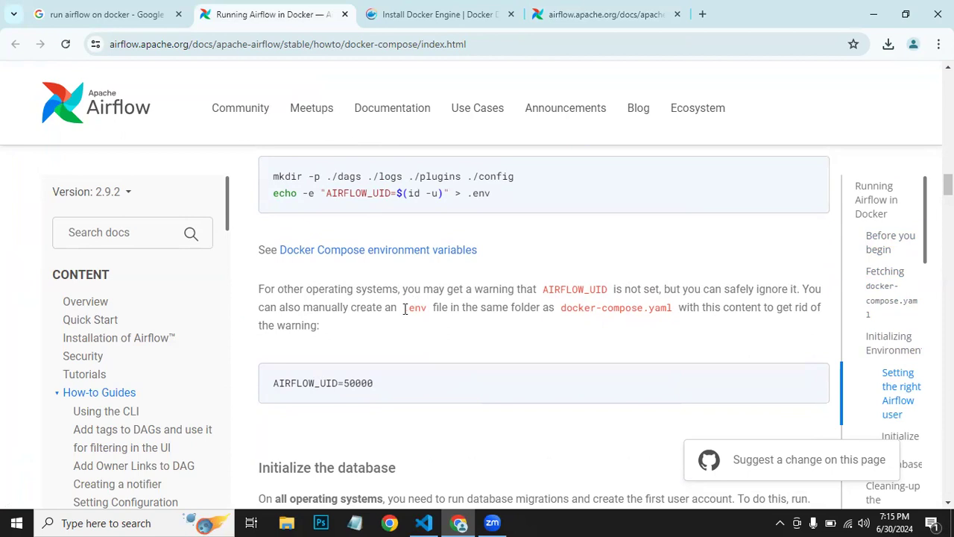
mouse_move(429, 480)
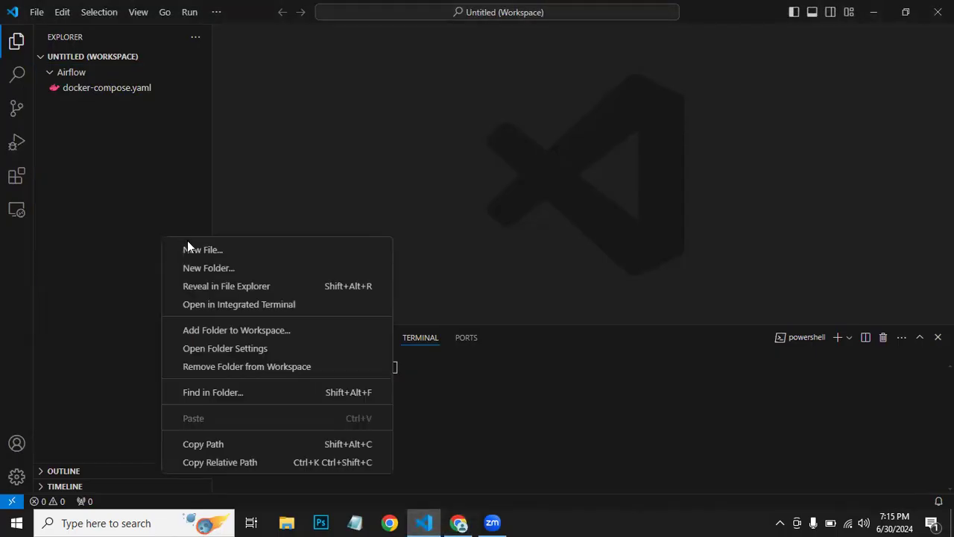
click(203, 249)
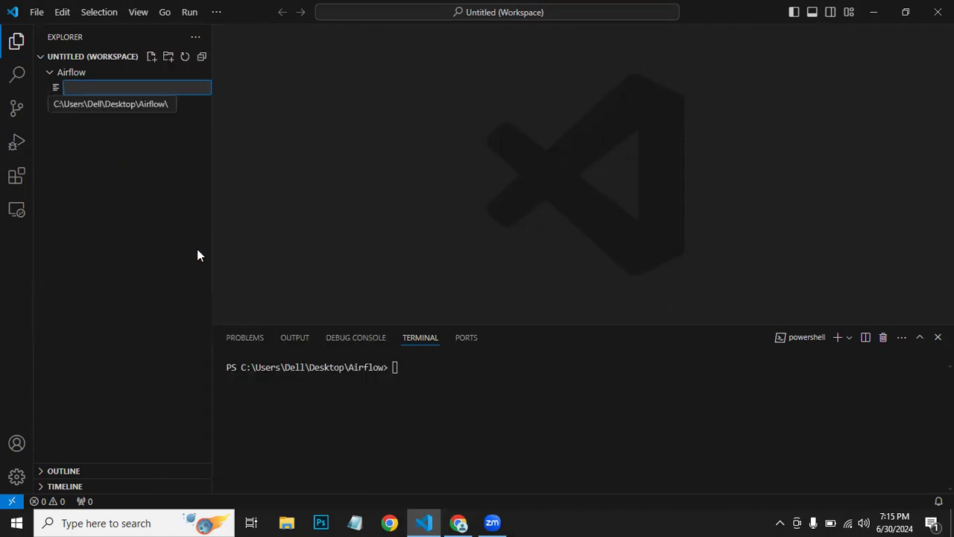
text(.env)
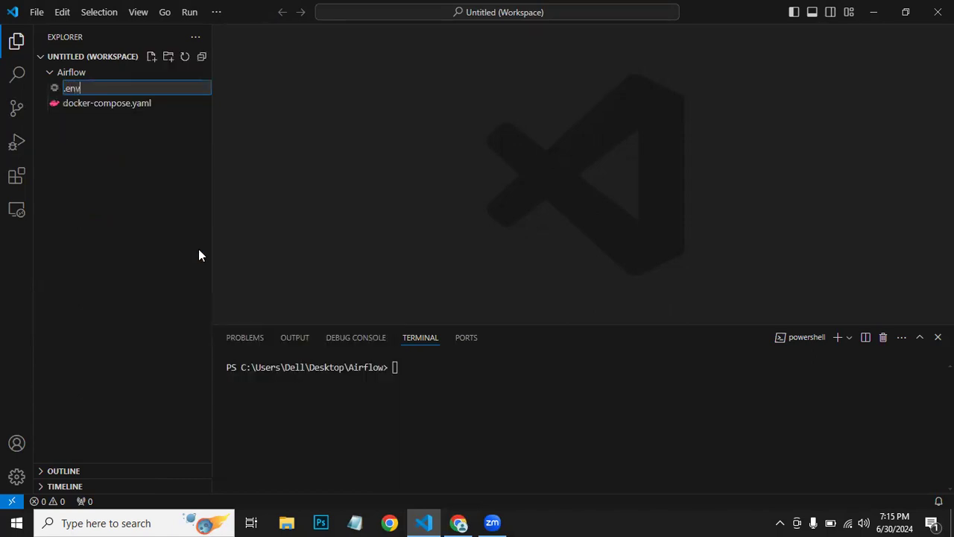
key(Enter)
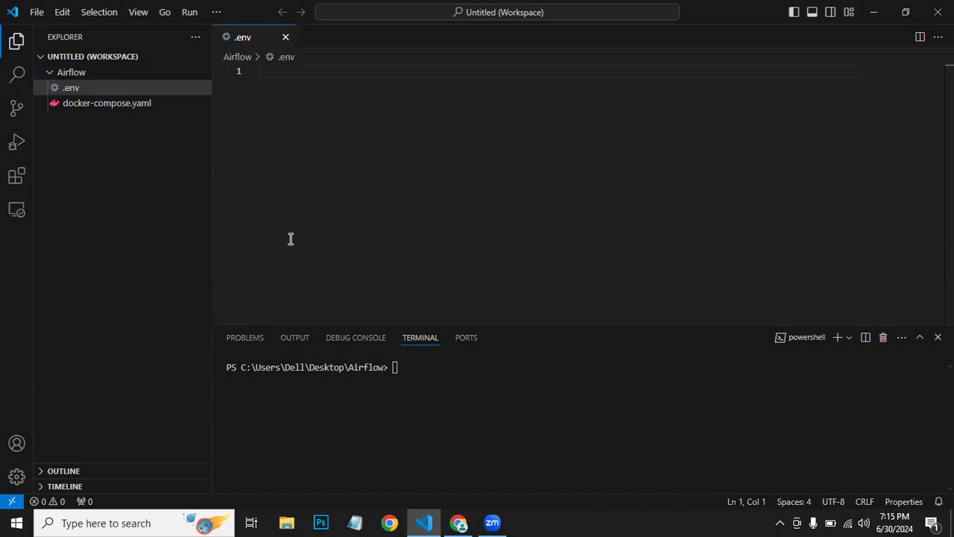
click(459, 521)
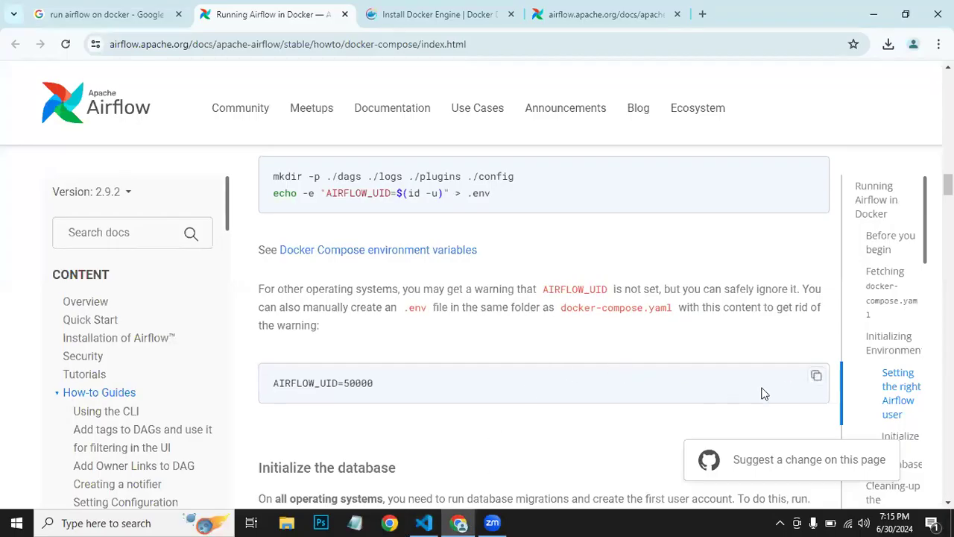
Copy the AIRFLOW_UID=50000 setting and bring the Initialize the database instructions into view
click(817, 376)
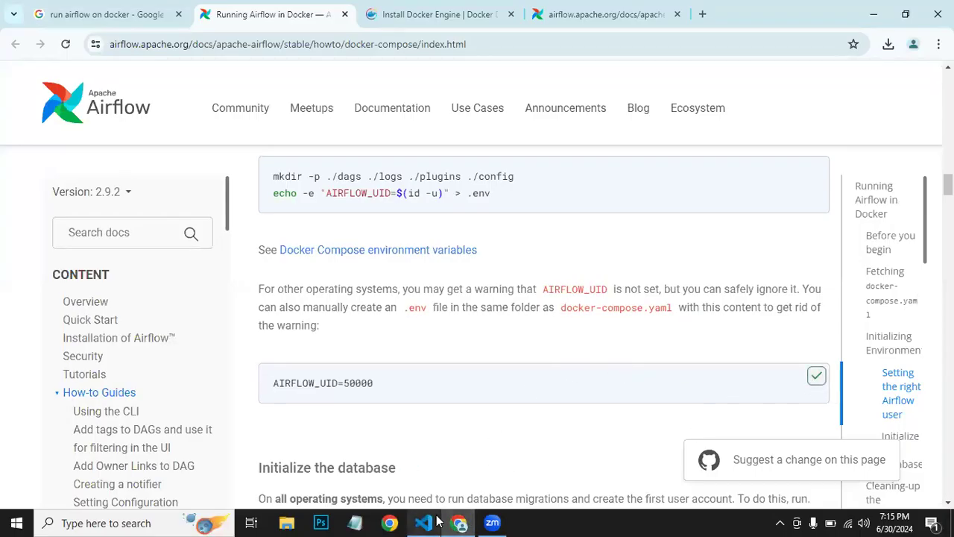
click(423, 522)
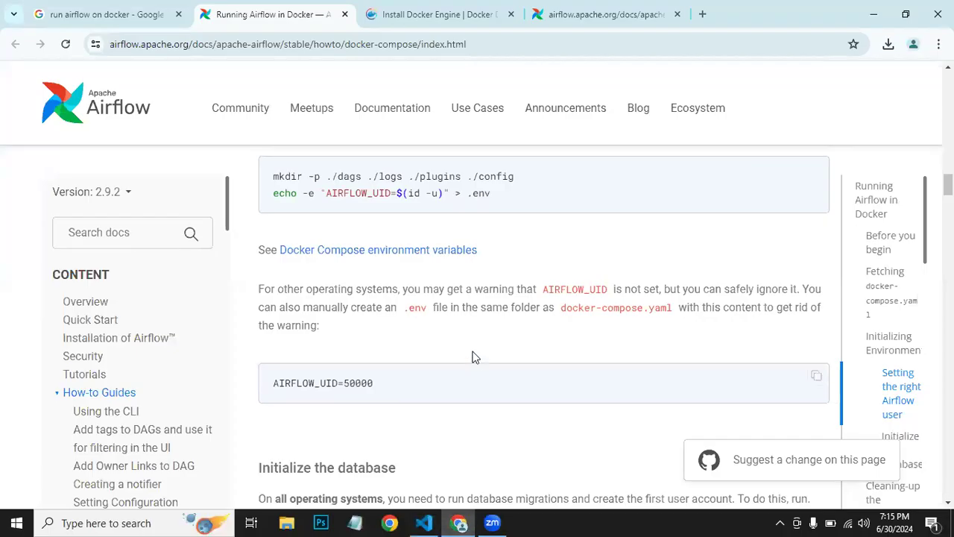
scroll(down, 3)
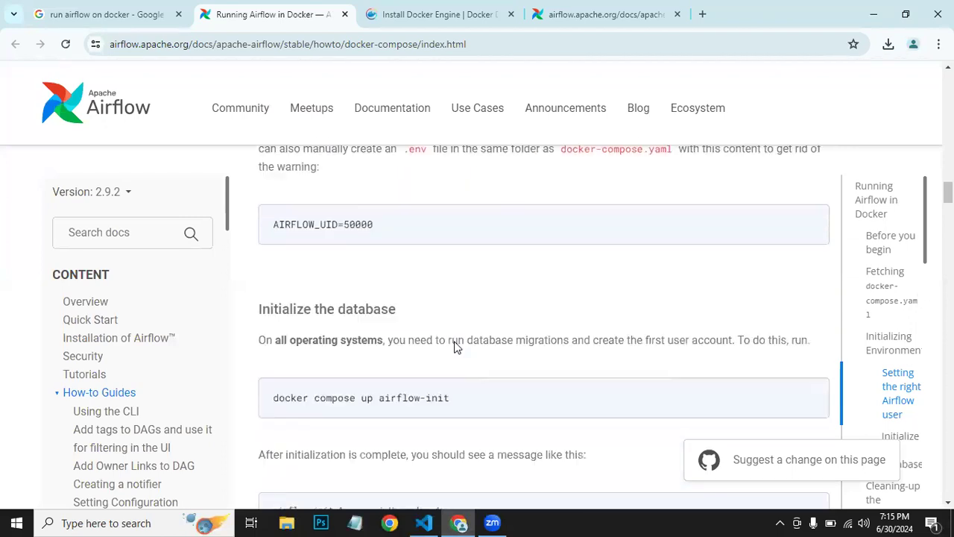
scroll(down, 3)
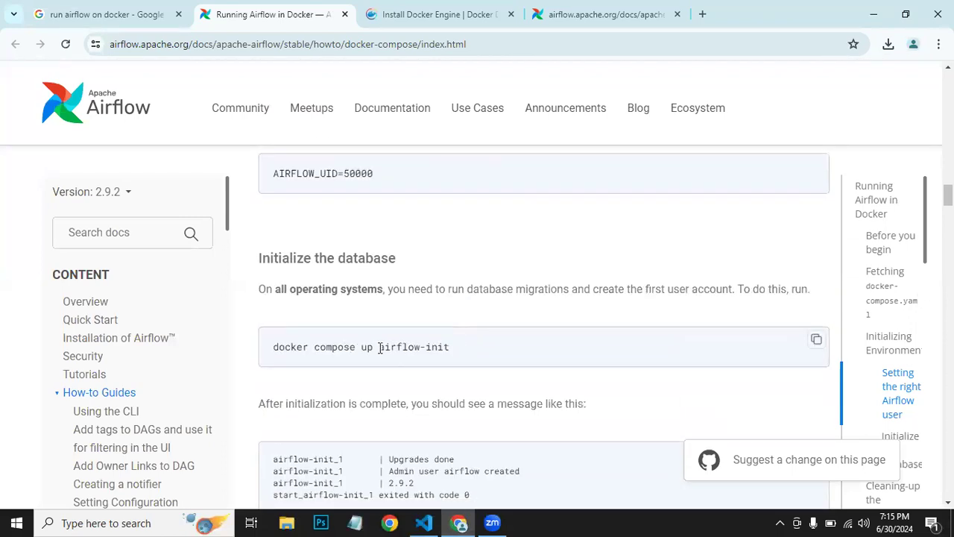
mouse_move(817, 340)
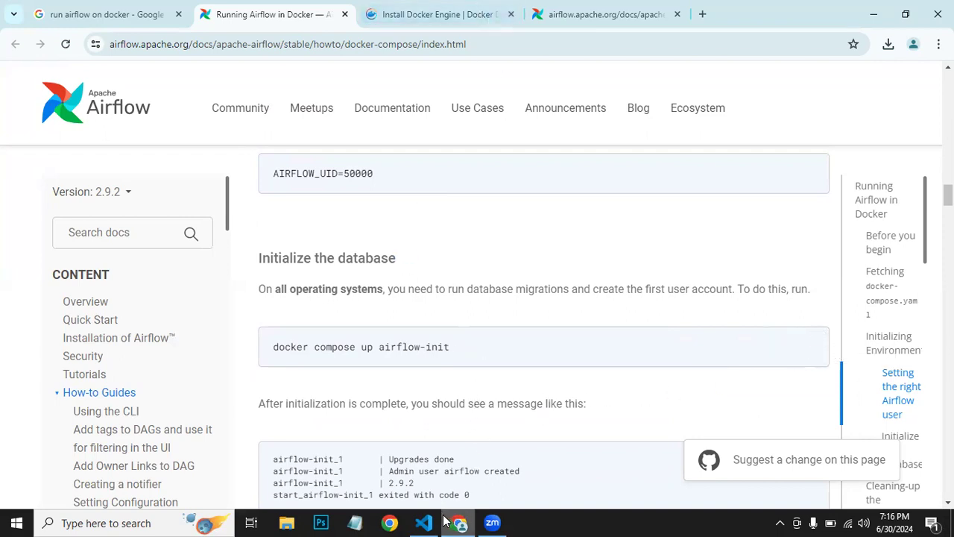
Run 'docker compose up airflow-init' in the terminal; it fails as Docker is unreachable
click(424, 522)
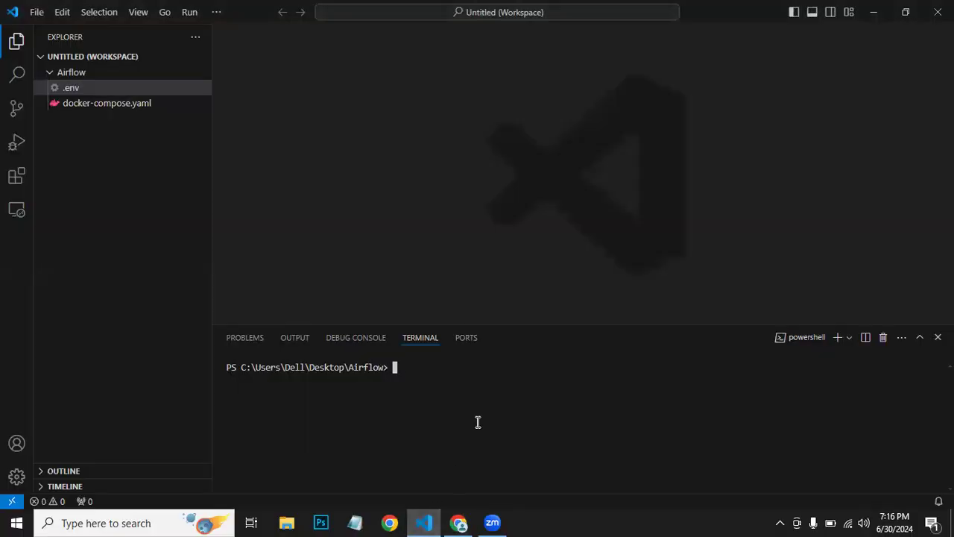
text(docker compose up airflow-init)
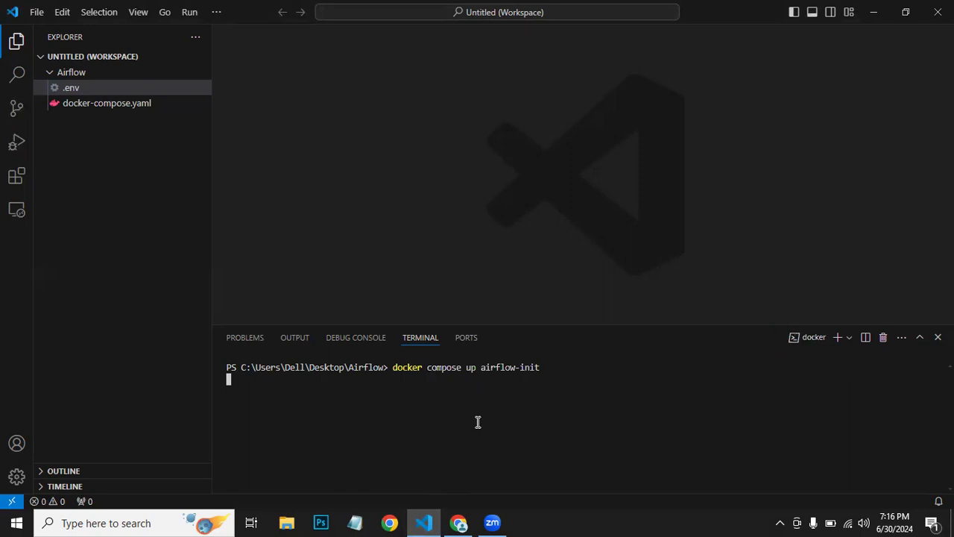
key(Enter)
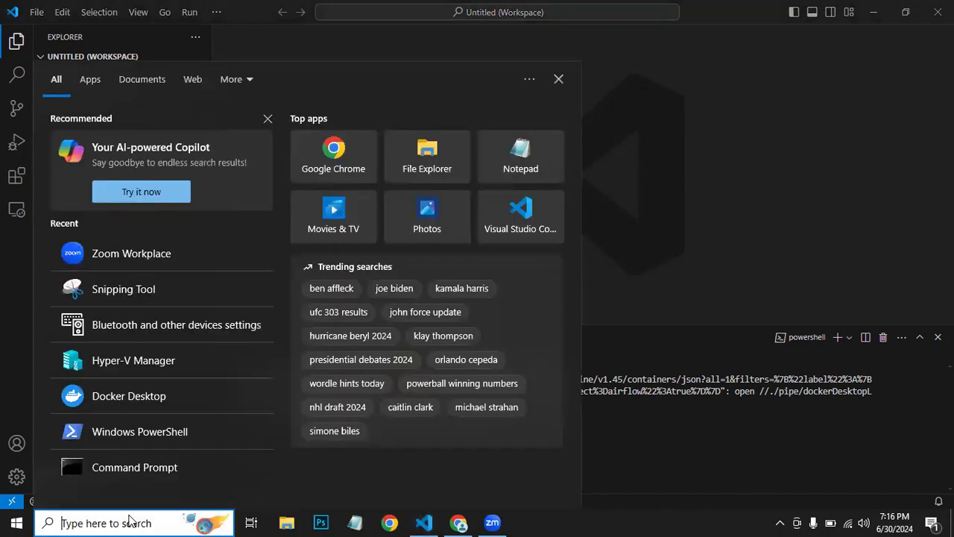
Launch Docker Desktop from Windows search and wait for the engine to report running
text(docker Desktop)
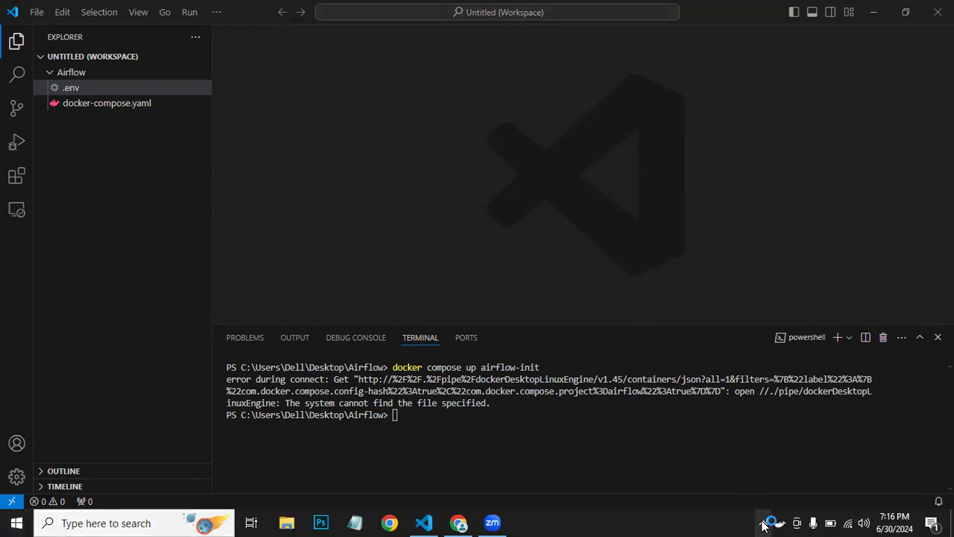
click(762, 521)
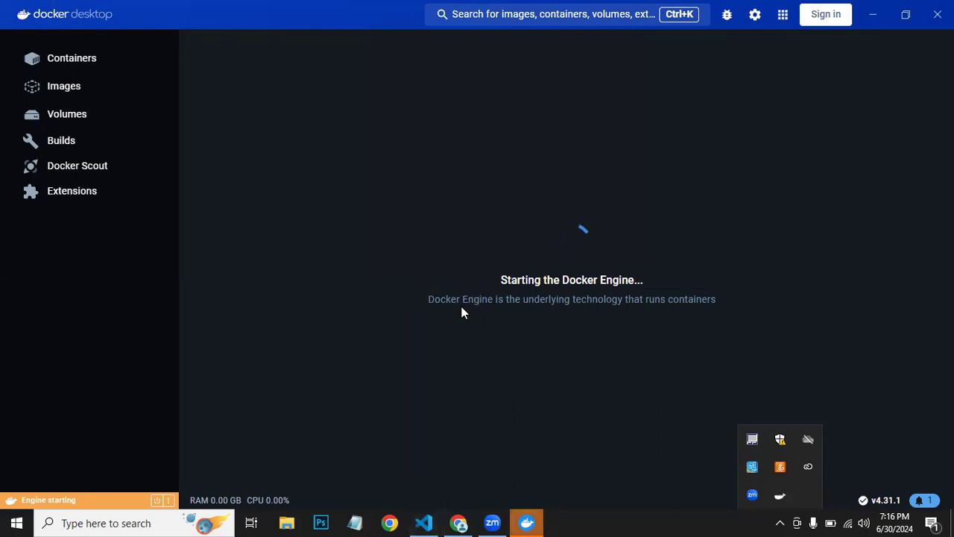
mouse_move(471, 385)
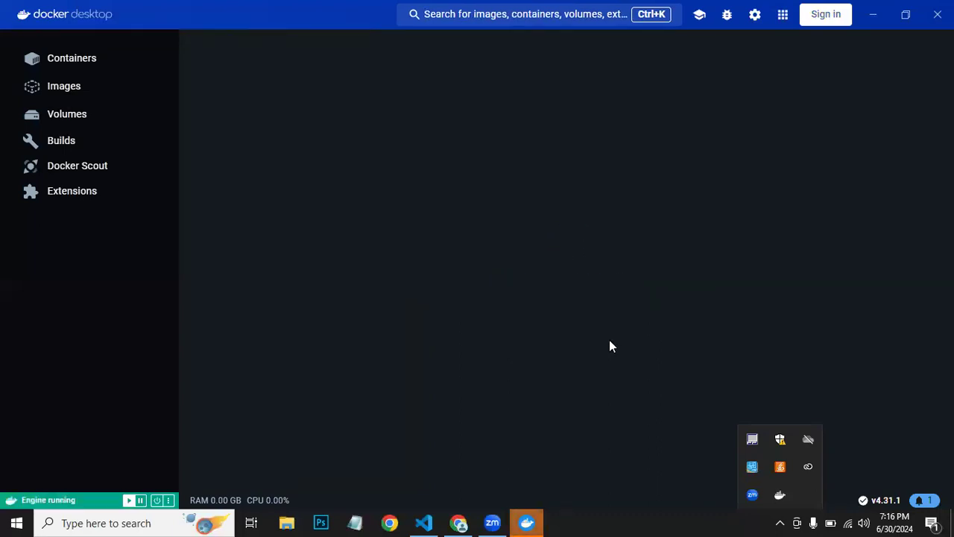
click(424, 522)
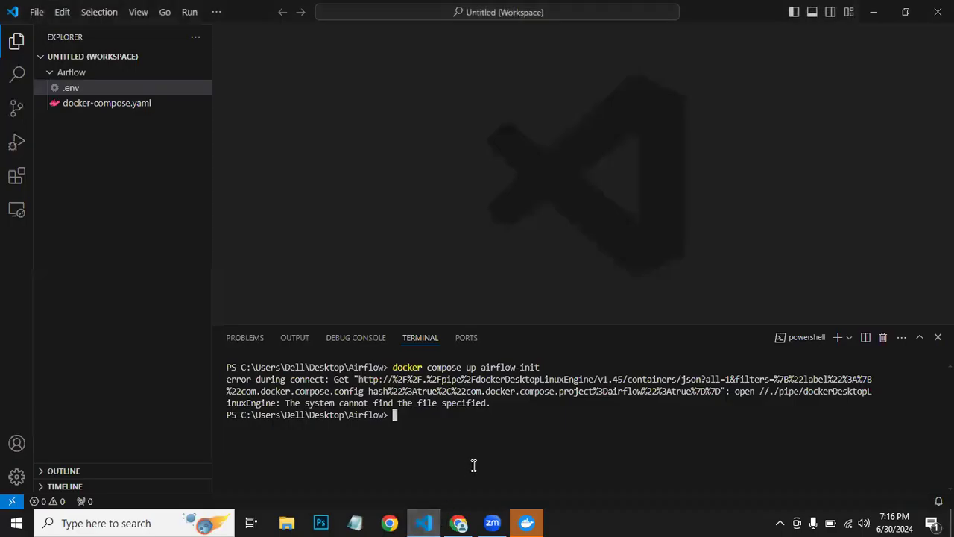
Rerun docker compose up airflow-init, then switch to File Explorer while images pull
text(docker compose up airflow-init)
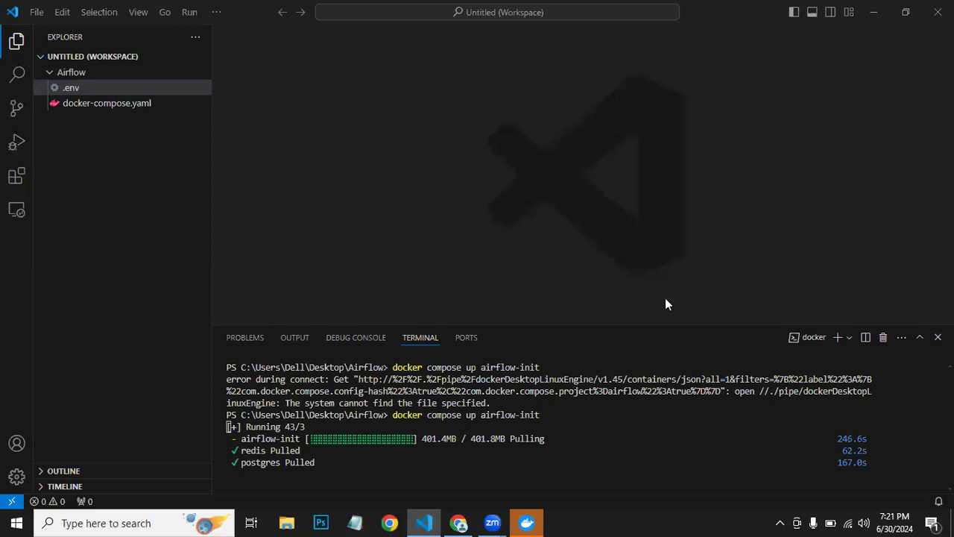
mouse_move(595, 328)
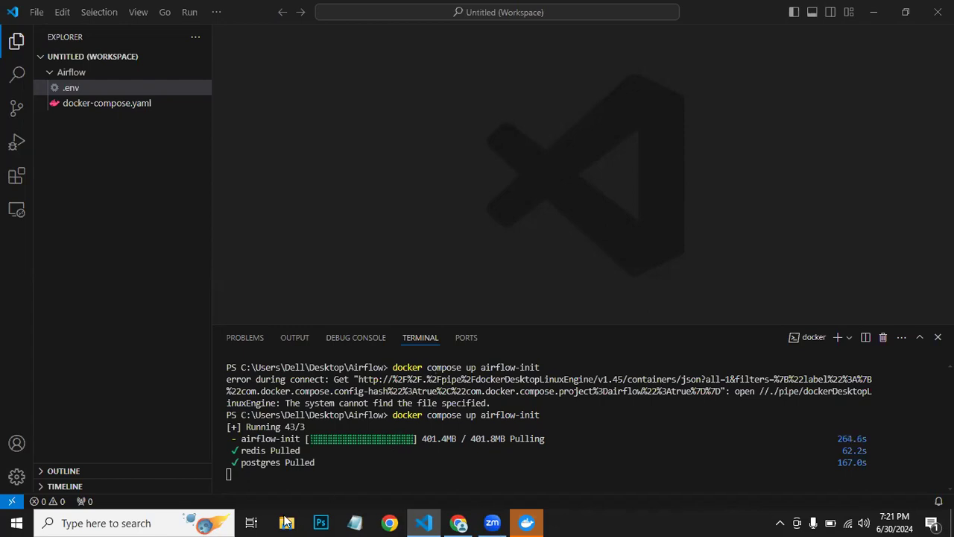
click(286, 522)
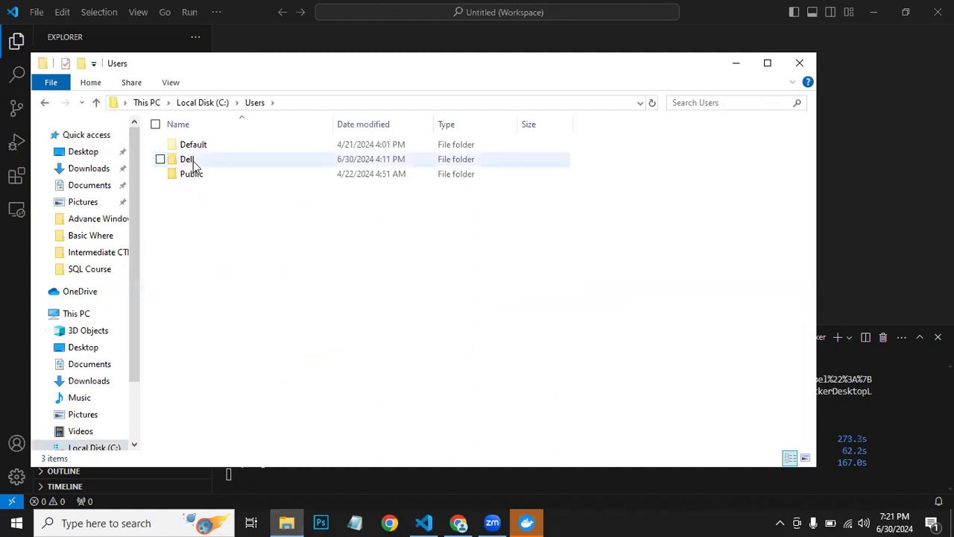
Open the Dell user folder under C:\Users and open its .wslconfig file
click(187, 158)
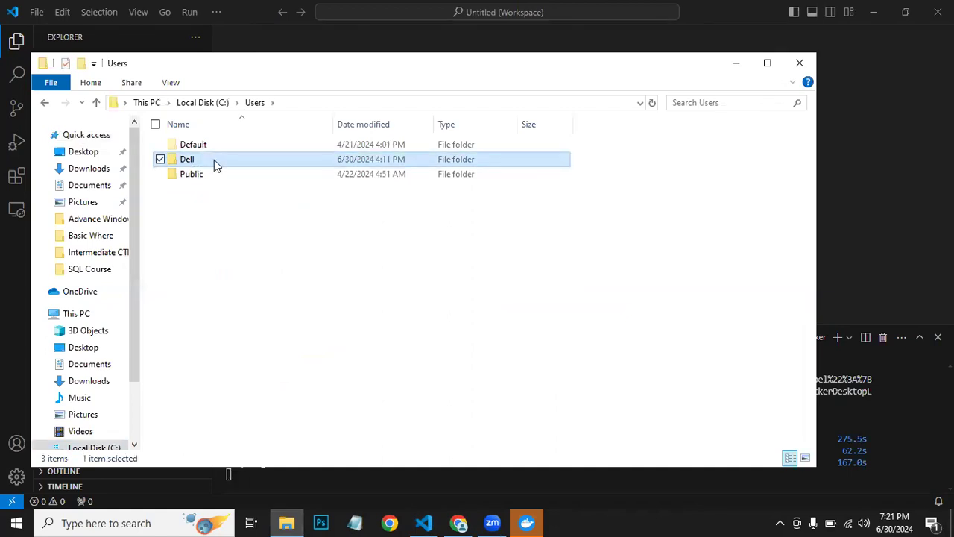
double_click(187, 158)
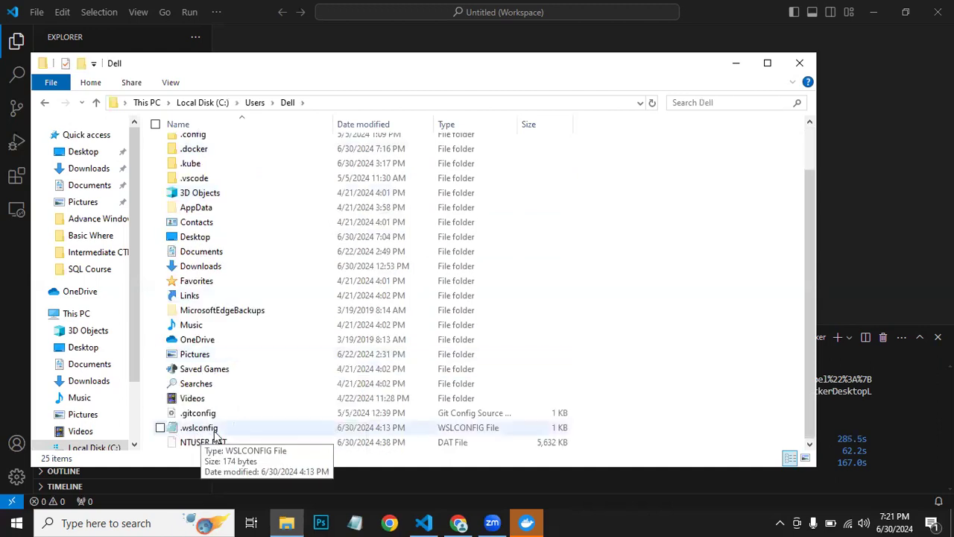
mouse_move(524, 340)
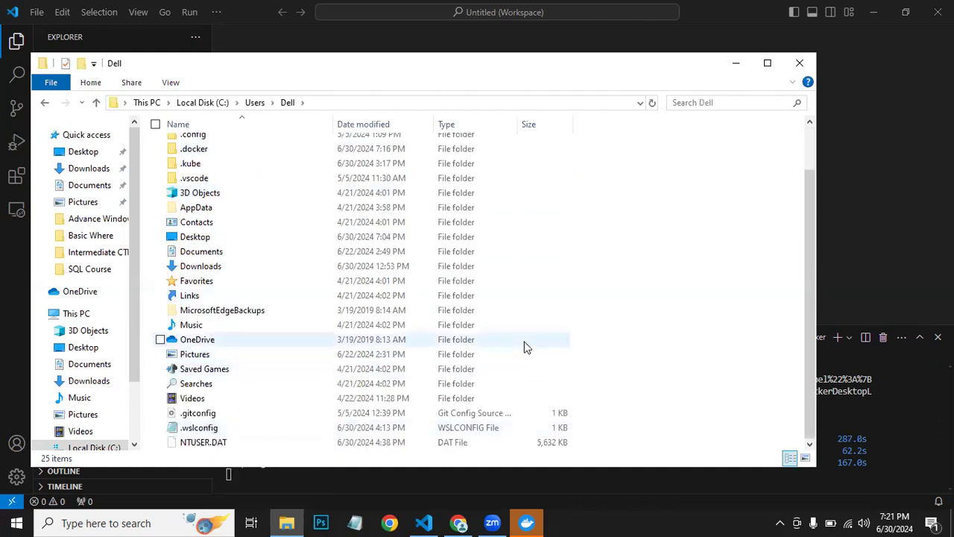
right_click(524, 346)
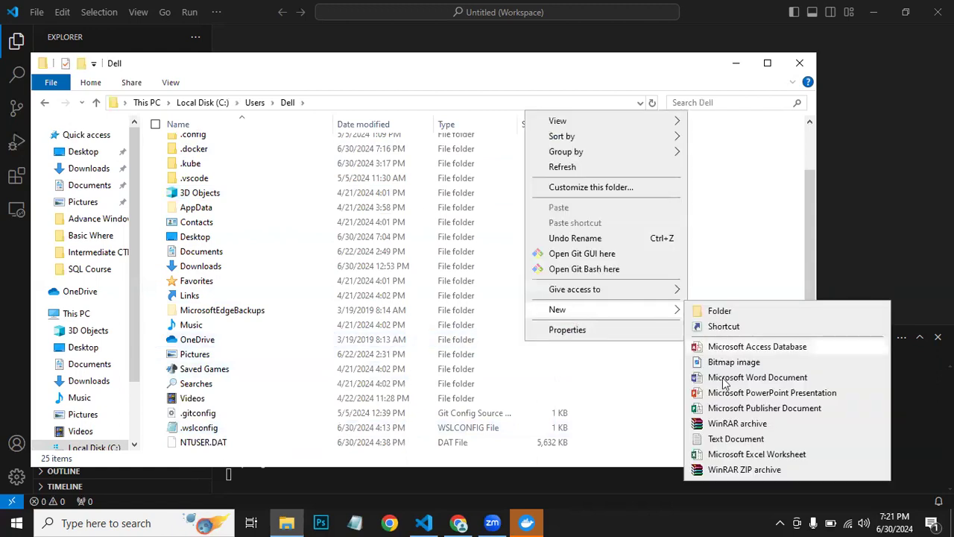
mouse_move(722, 438)
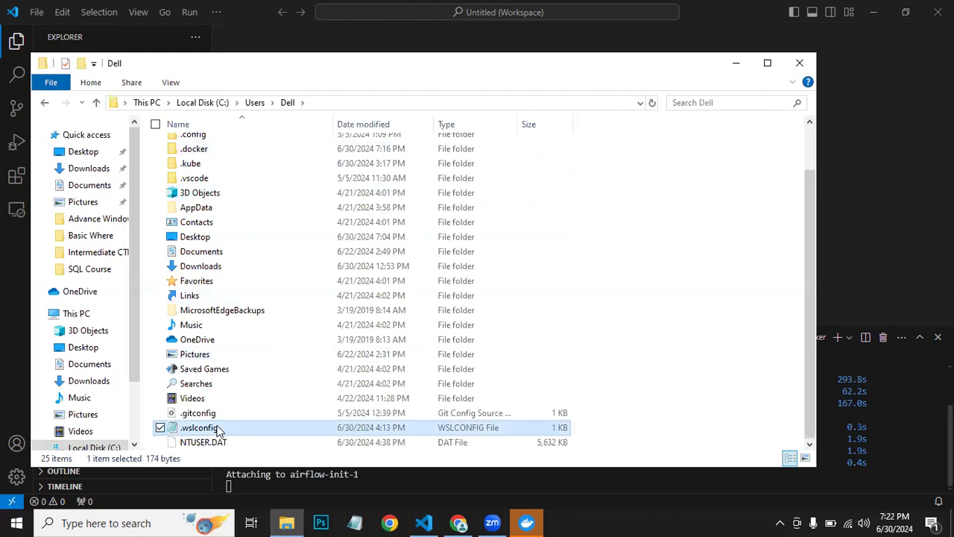
mouse_move(223, 426)
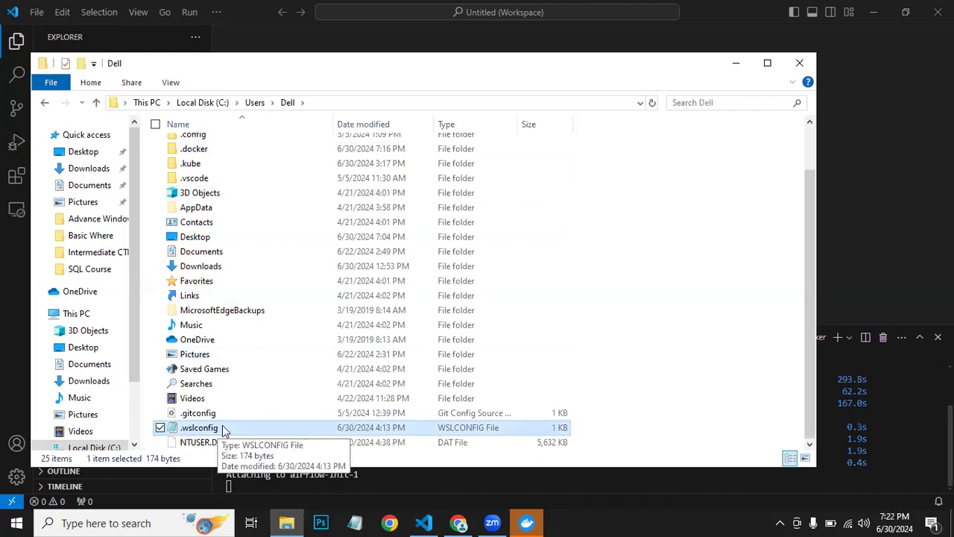
double_click(198, 427)
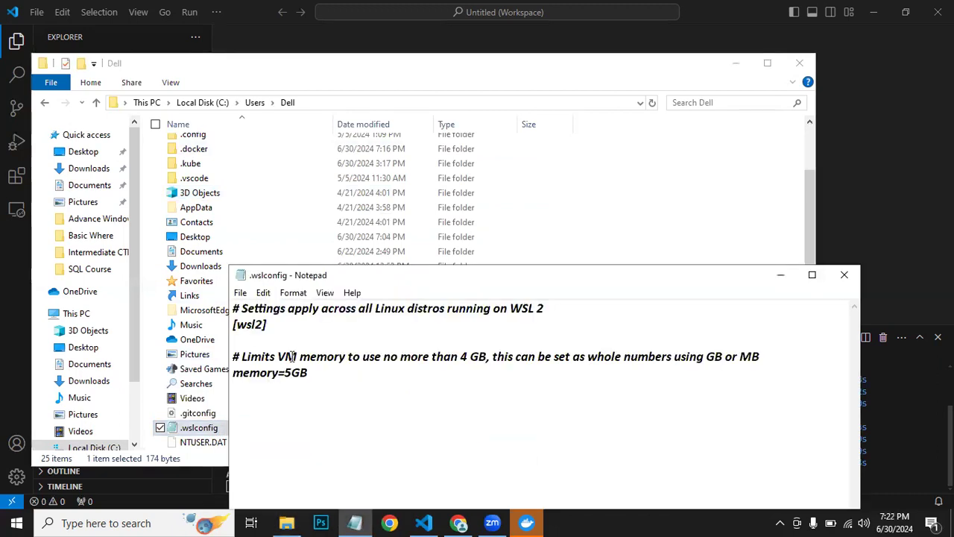
Read the [wsl2] memory=5GB setting in .wslconfig and close Notepad
double_click(300, 373)
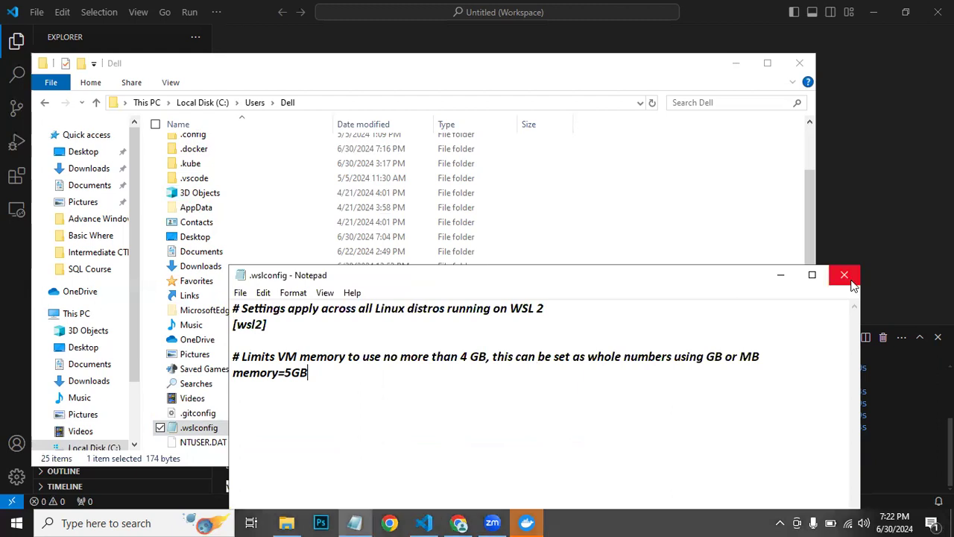
click(844, 274)
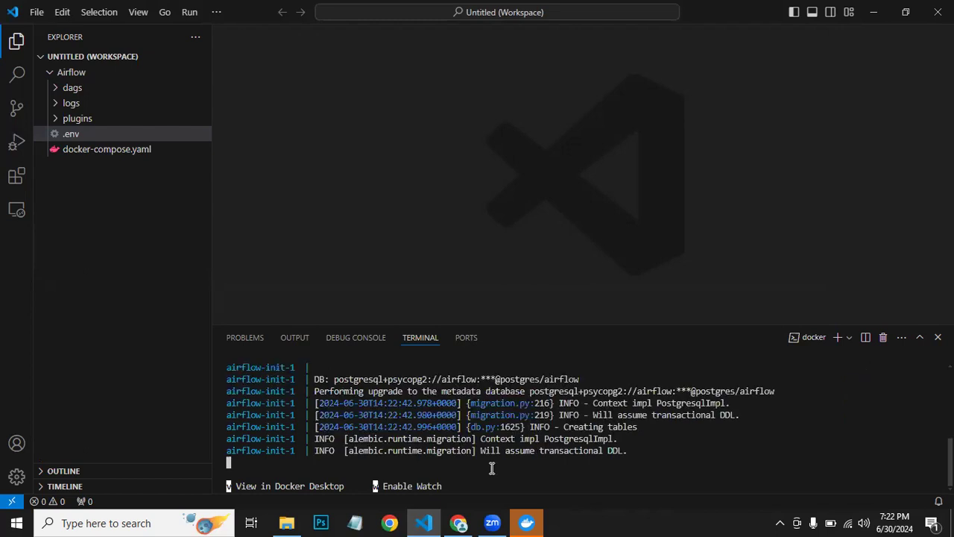
mouse_move(476, 462)
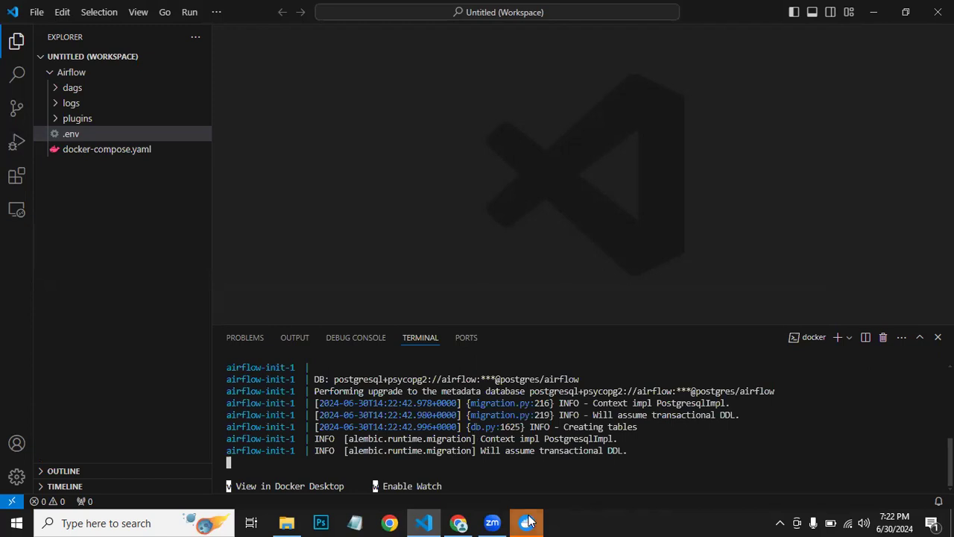
Show Docker Desktop's Containers list with the airflow stack's redis, postgres and airflow-init
click(527, 522)
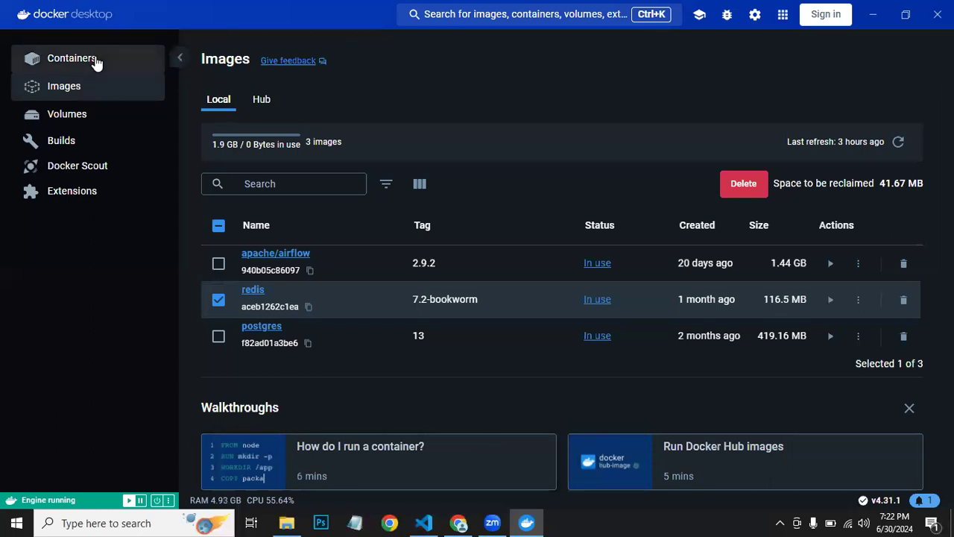
click(72, 59)
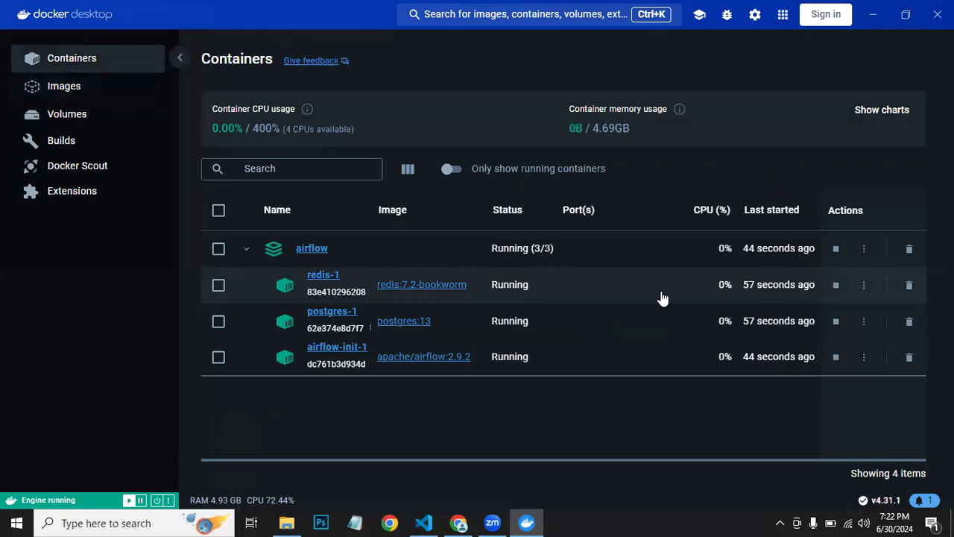
mouse_move(596, 350)
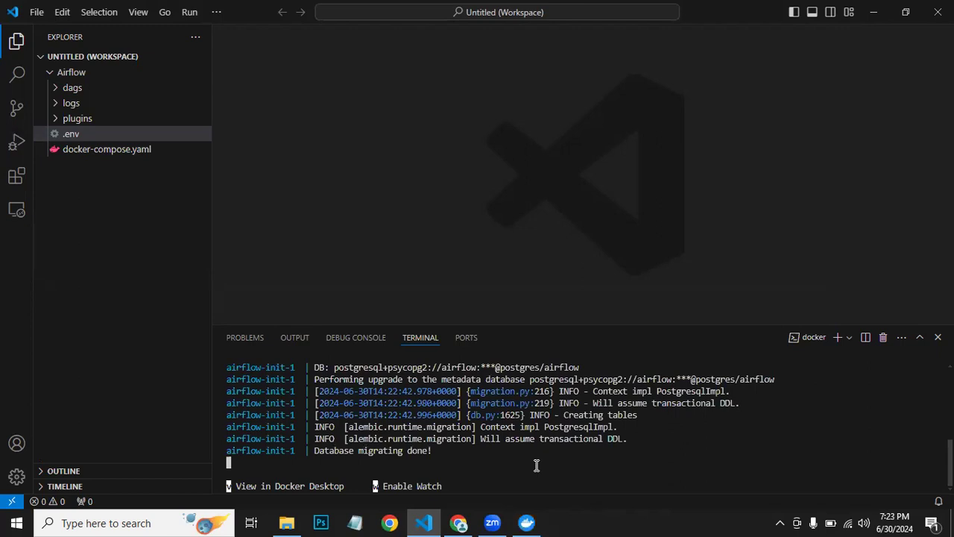
mouse_move(397, 450)
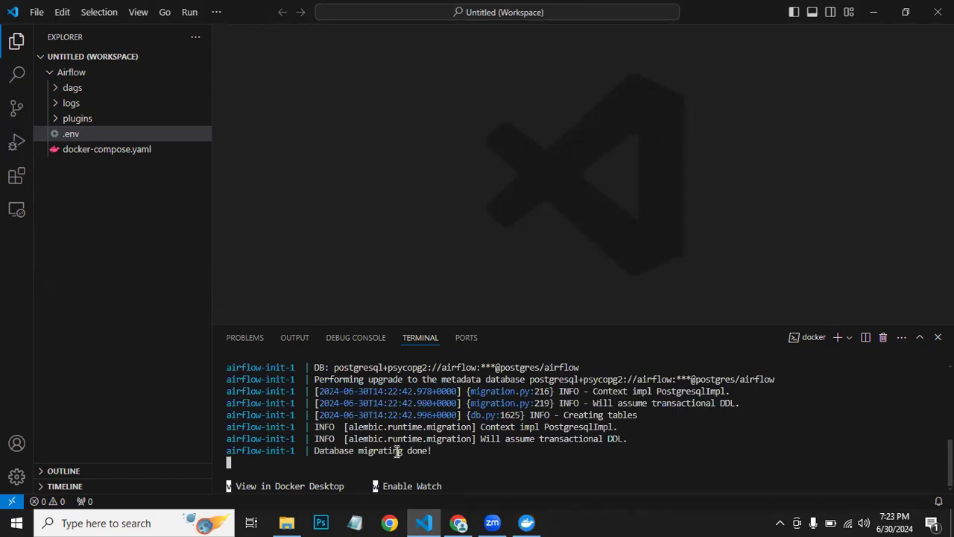
mouse_move(483, 464)
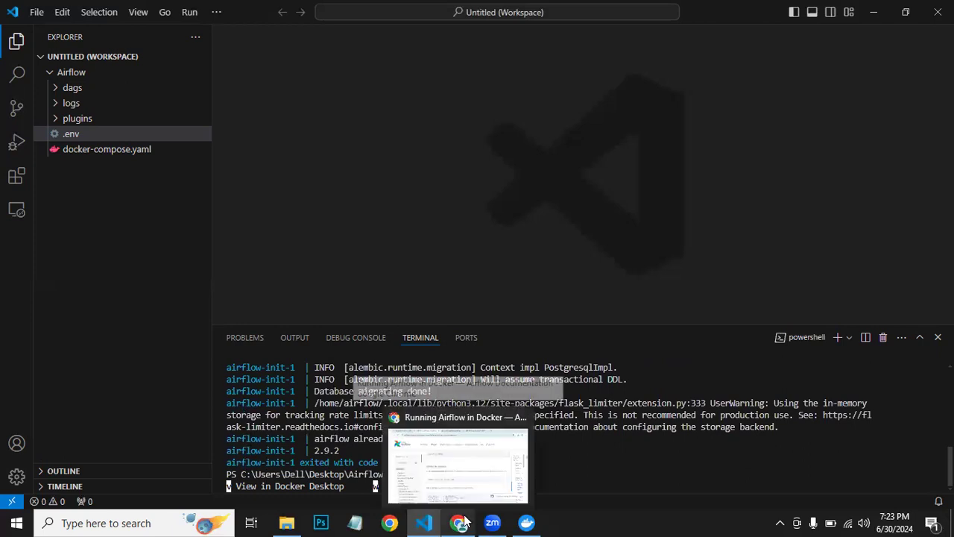
Find the Running Airflow section's docker compose up command in the guide, then return to VS Code
click(459, 522)
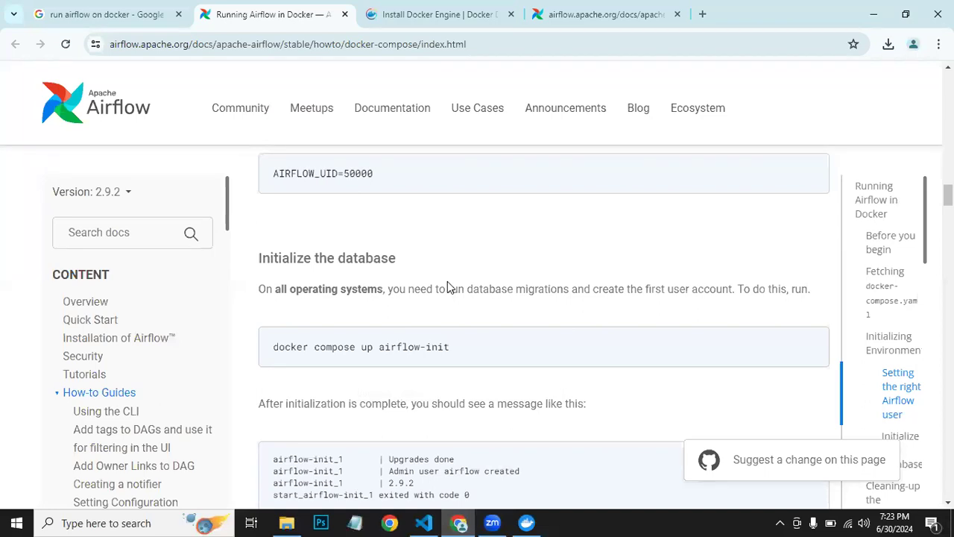
scroll(down, 3)
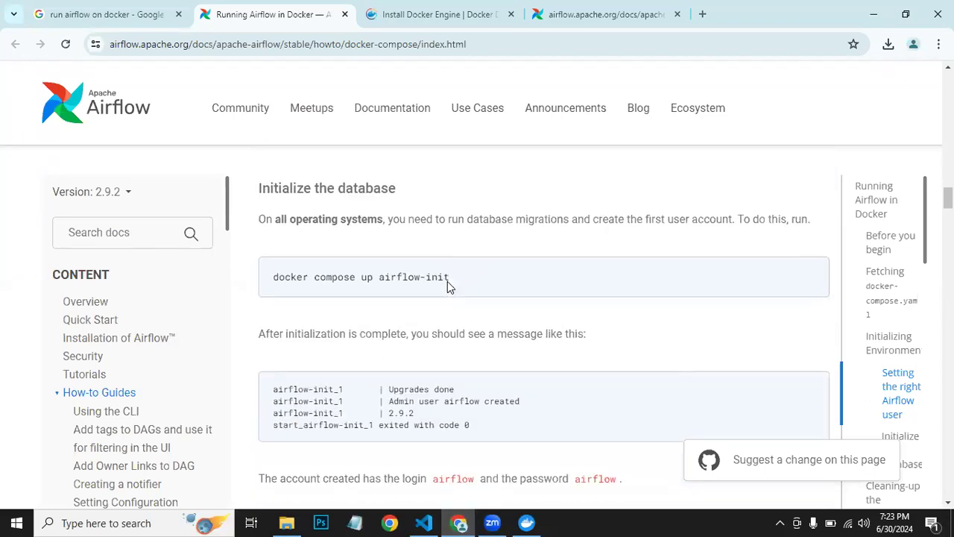
scroll(down, 3)
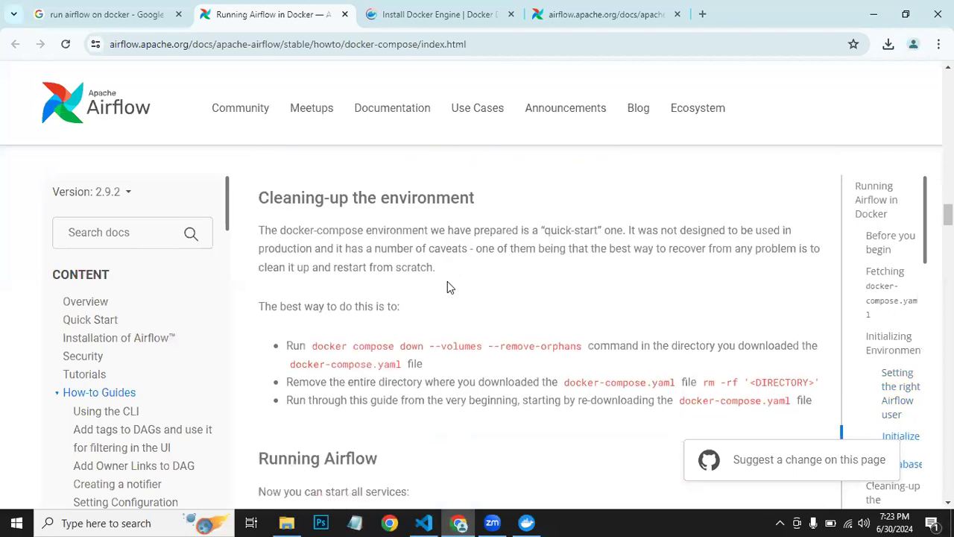
scroll(down, 3)
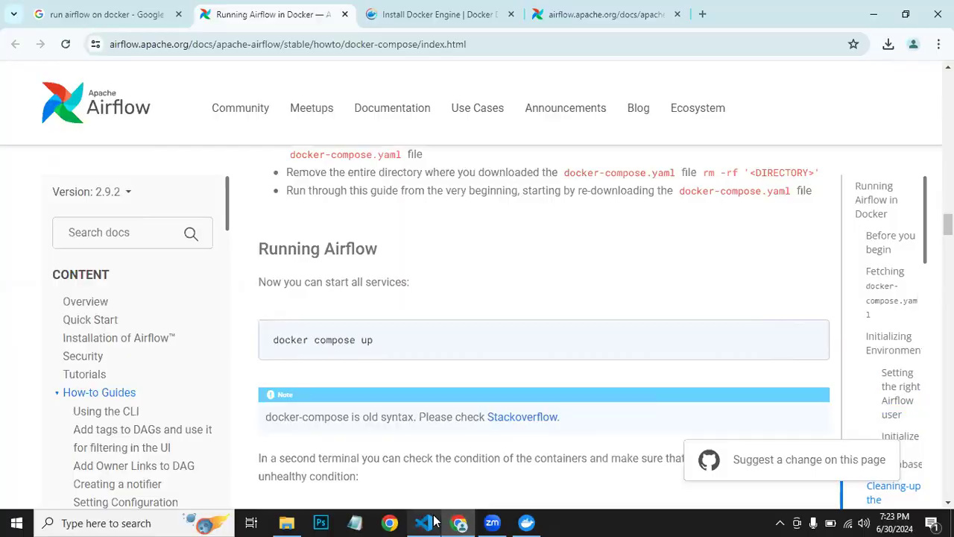
click(424, 522)
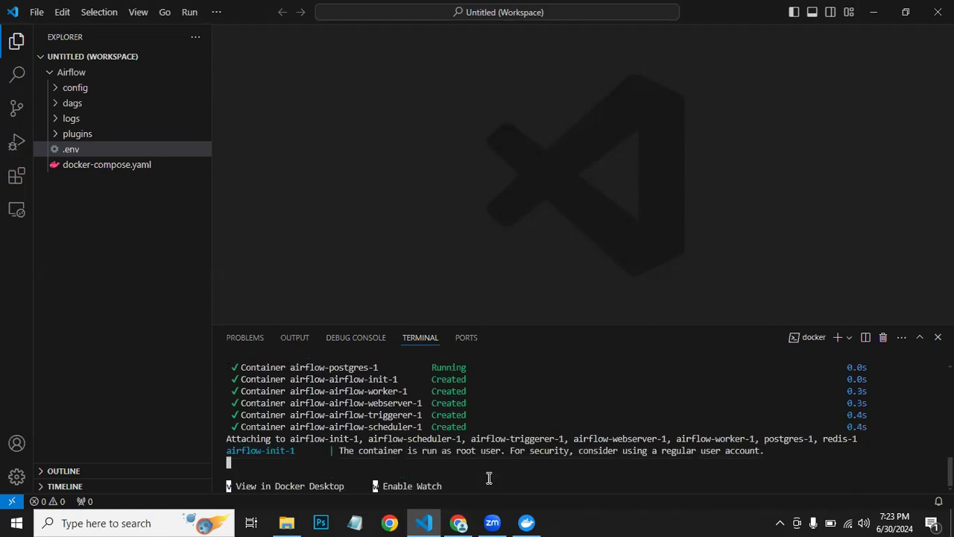
mouse_move(343, 441)
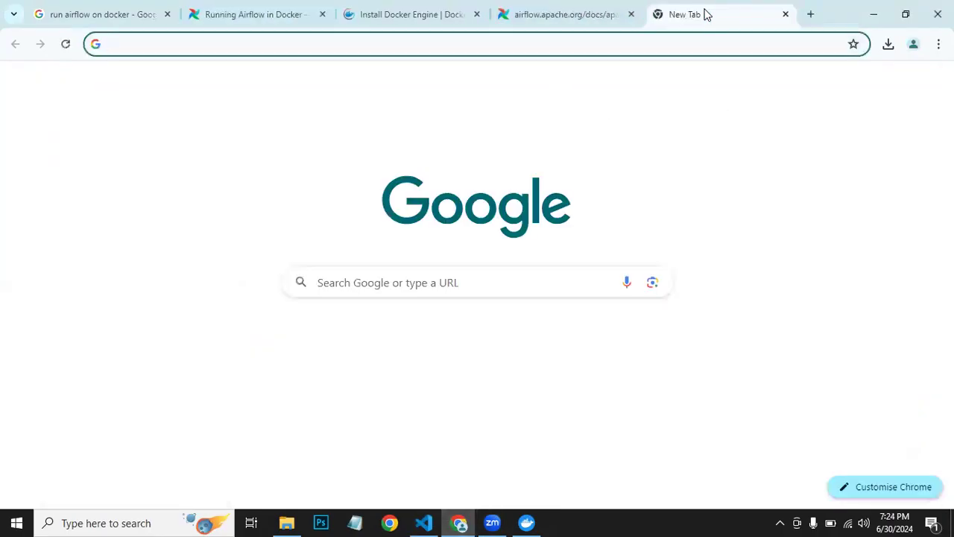
Load localhost:8080 in the new tab, which returns connection refused
text(localhost:)
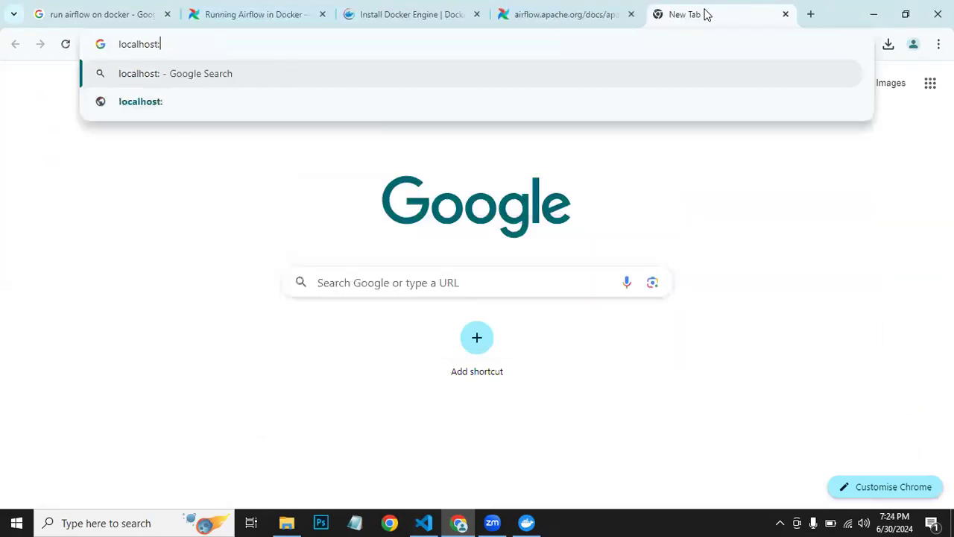
text(8080)
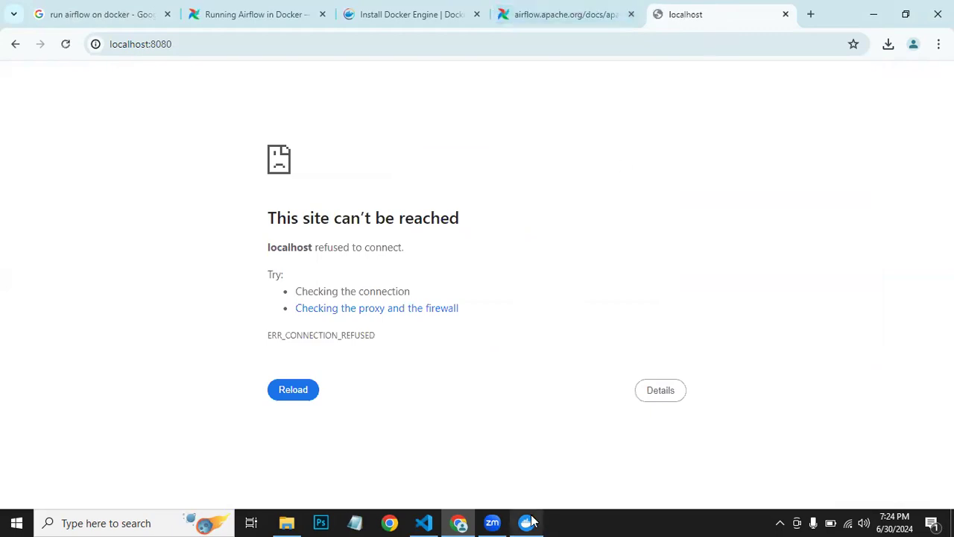
mouse_move(423, 522)
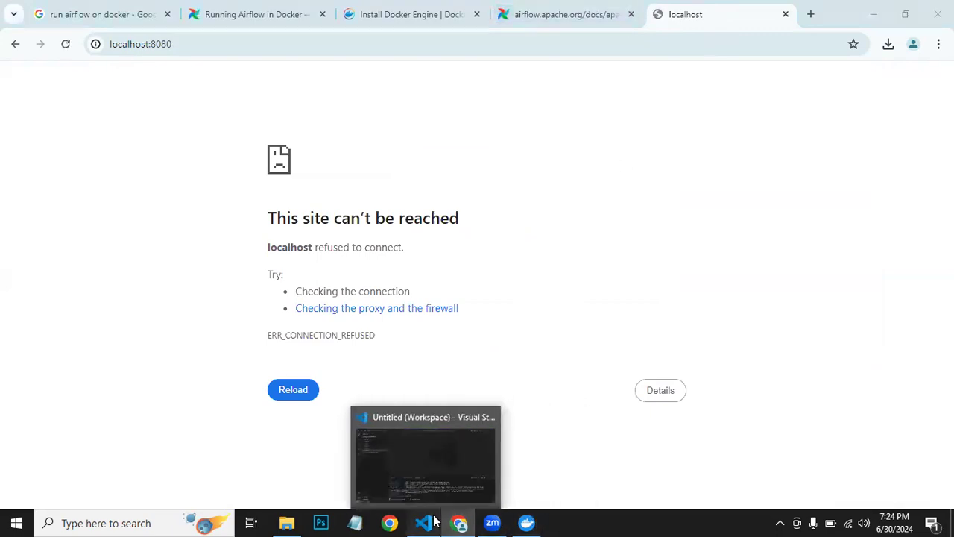
Watch the compose logs until scheduler, worker and webserver boot, then return to Chrome
click(424, 522)
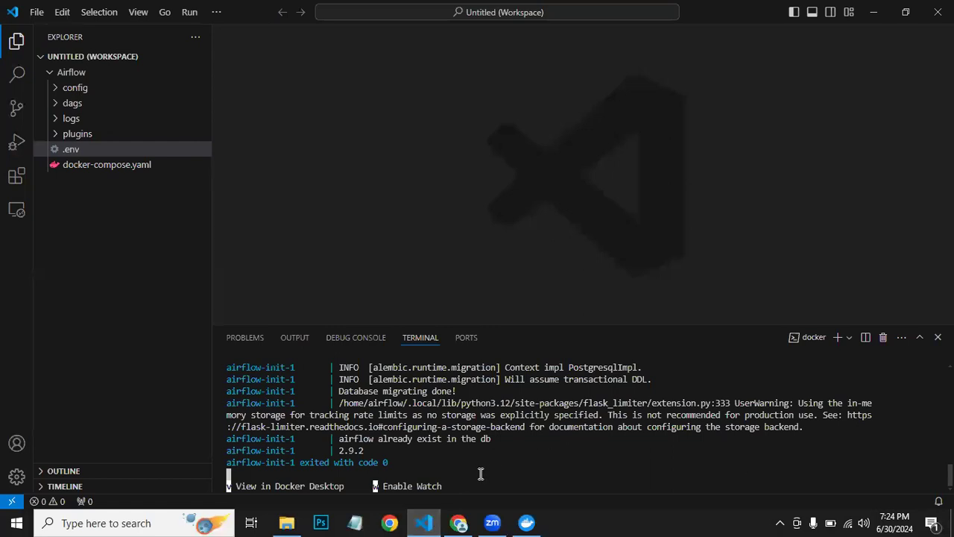
mouse_move(514, 474)
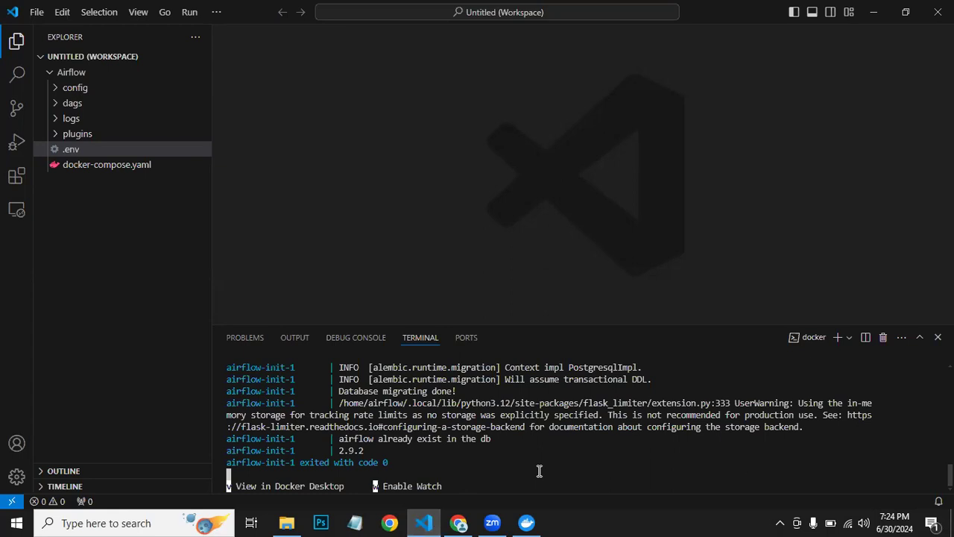
mouse_move(856, 6)
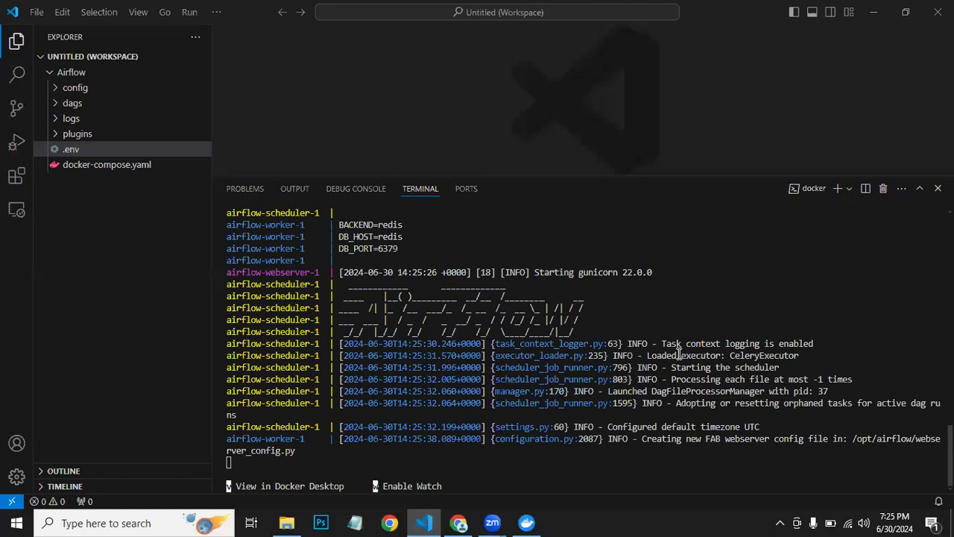
mouse_move(489, 517)
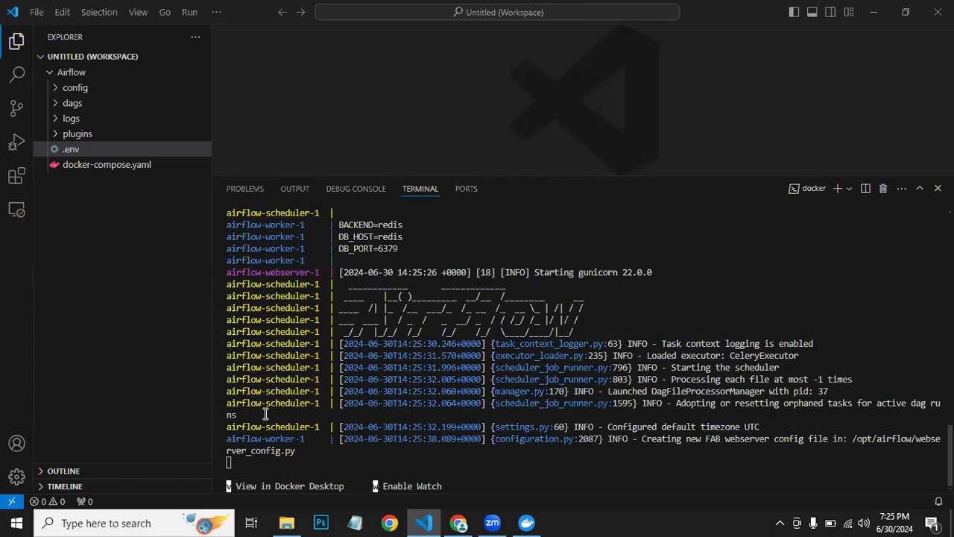
scroll(down, 3)
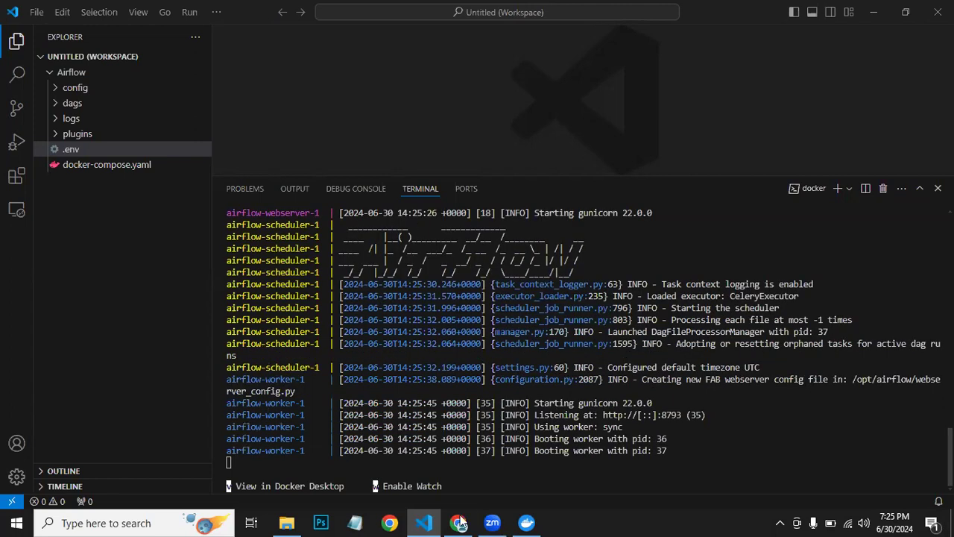
click(459, 522)
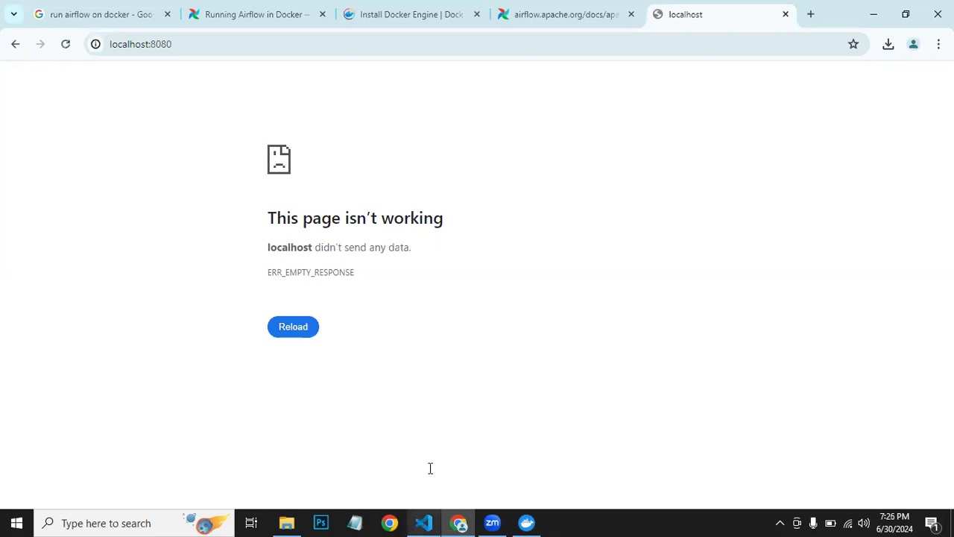
click(423, 522)
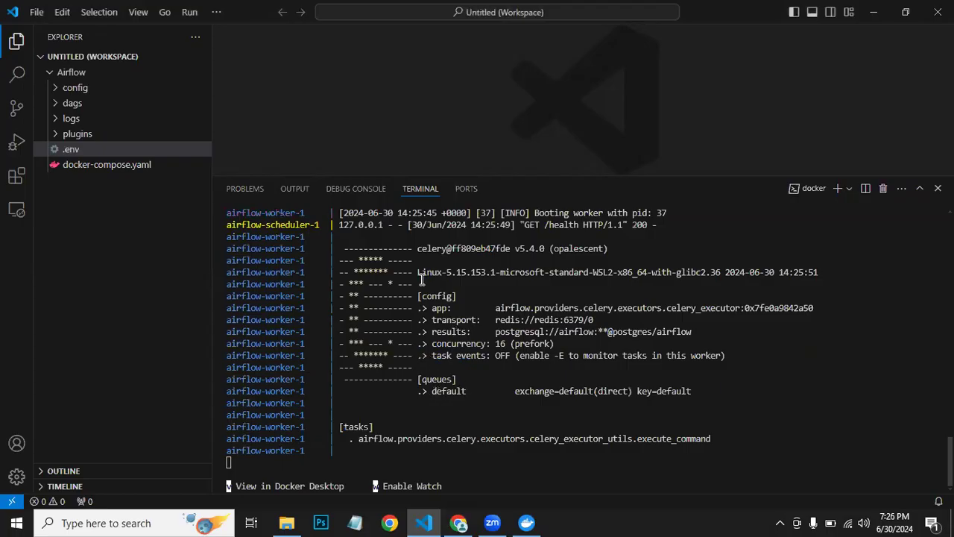
mouse_move(459, 295)
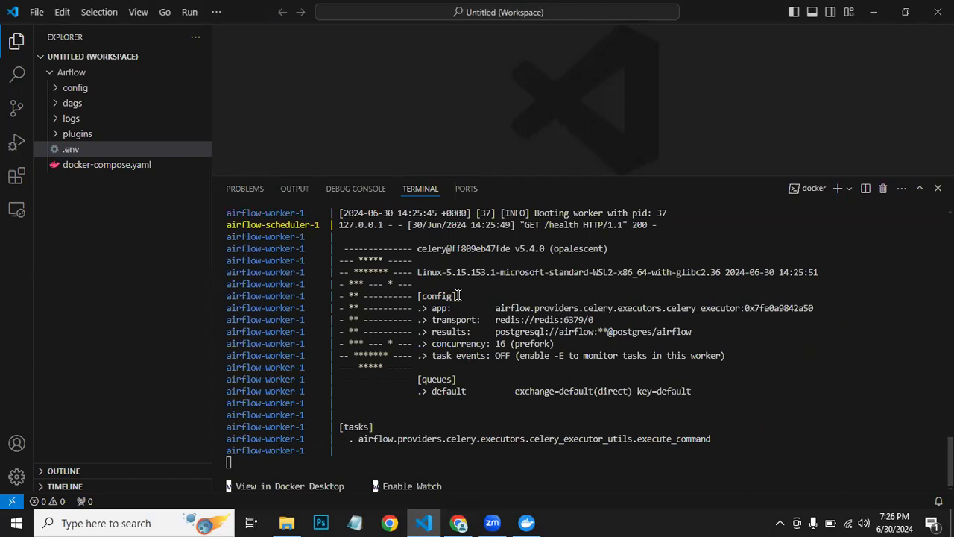
mouse_move(519, 390)
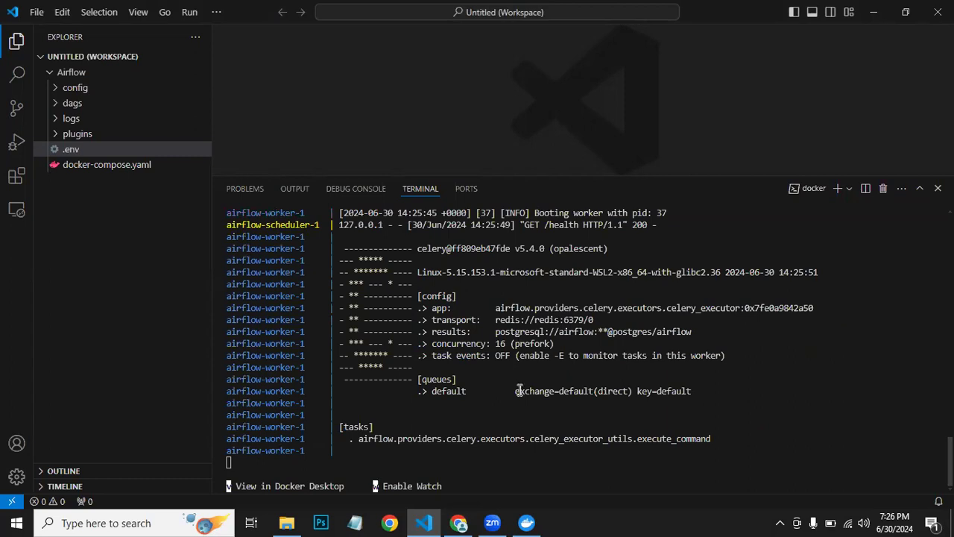
scroll(down, 3)
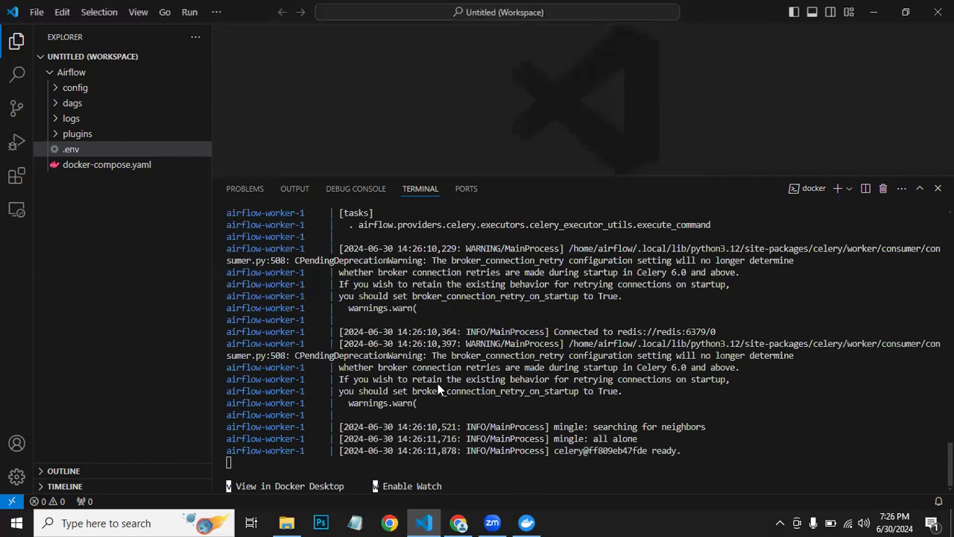
click(459, 522)
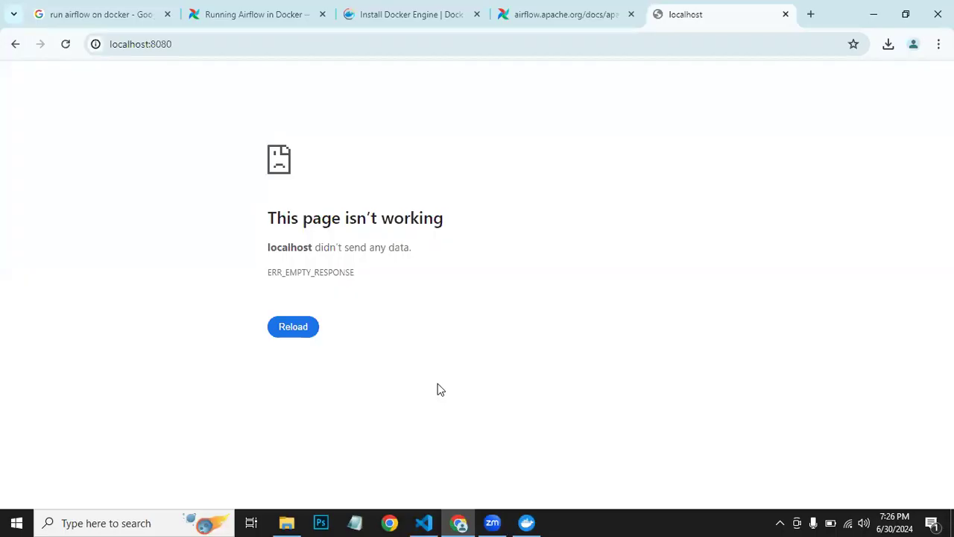
Reload localhost:8080 until the Airflow Sign In page appears
click(292, 326)
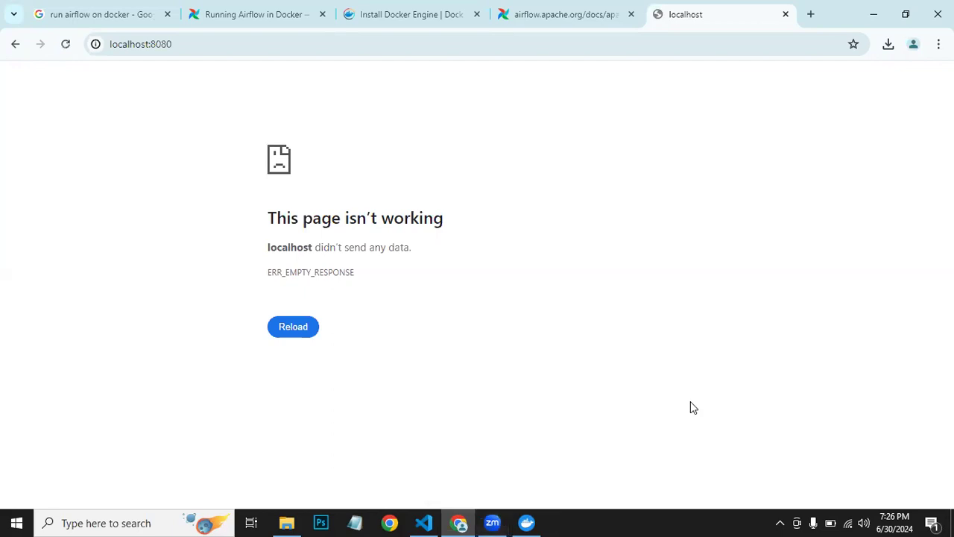
mouse_move(688, 423)
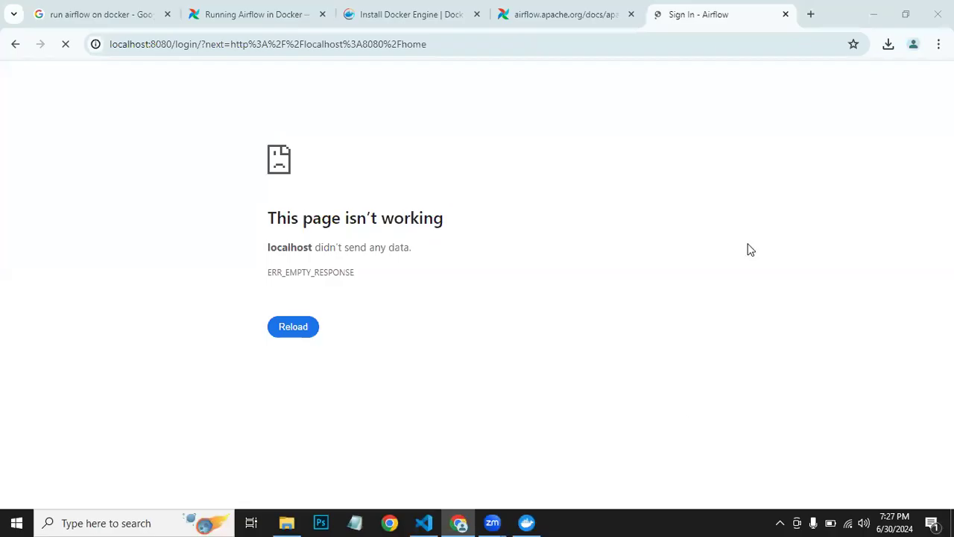
click(292, 326)
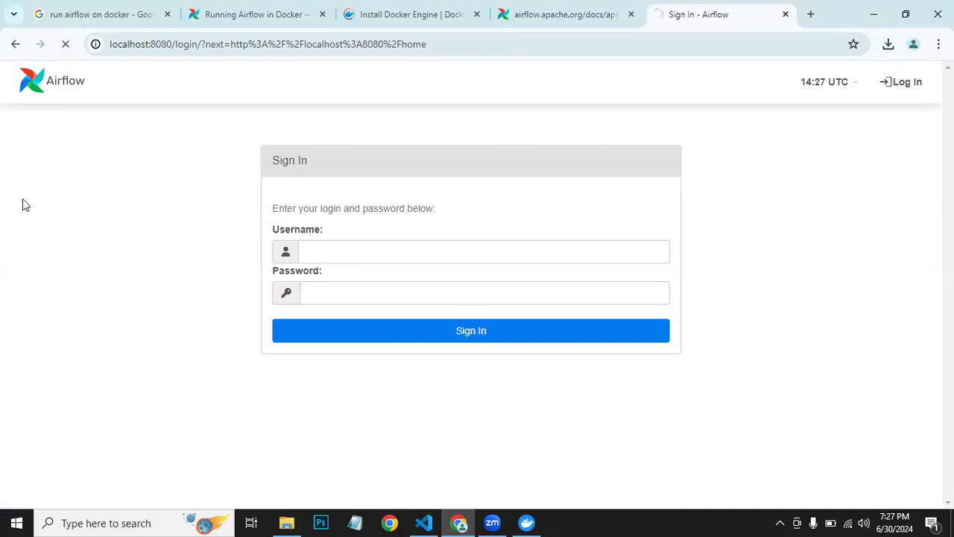
Sign in as airflow to reach the DAGs list and dismiss Chrome's password warning
click(484, 251)
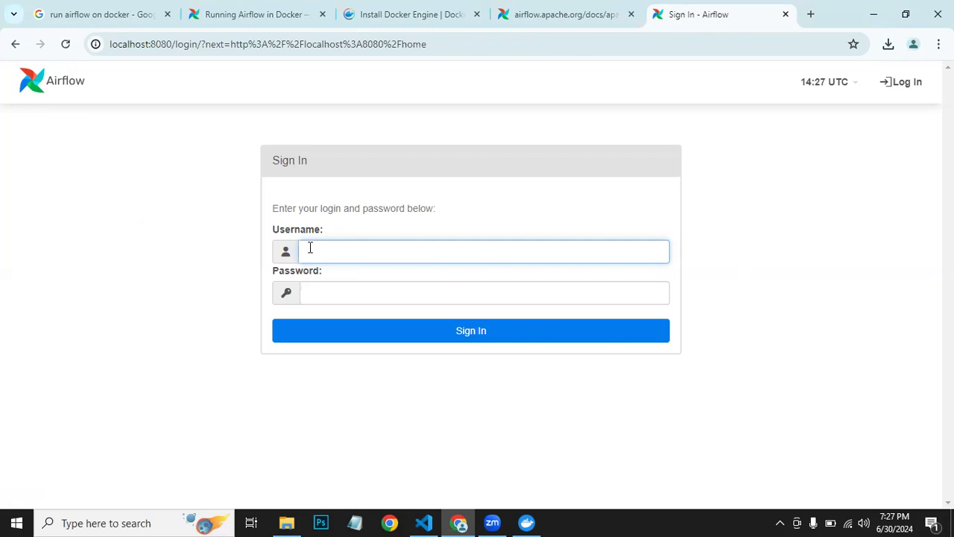
text(ai)
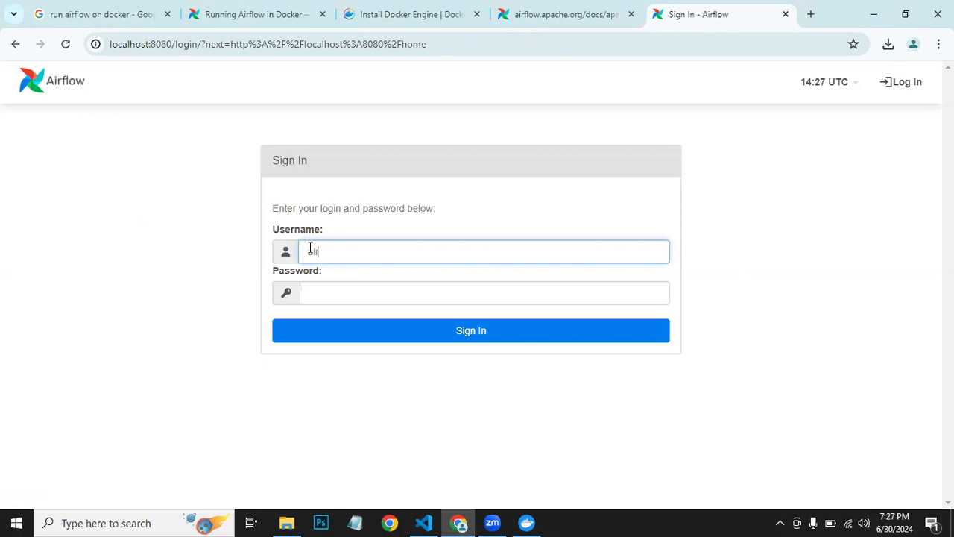
text(airflow)
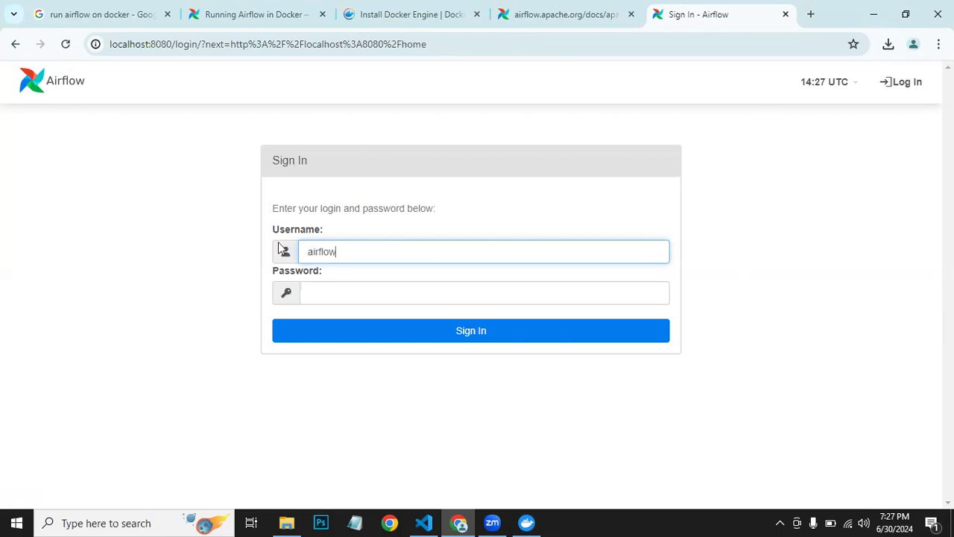
click(483, 292)
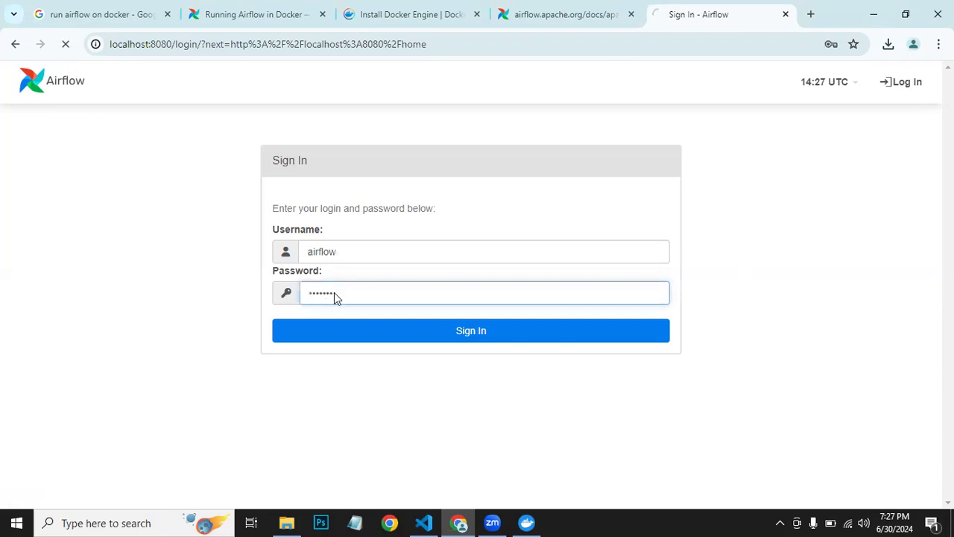
click(471, 331)
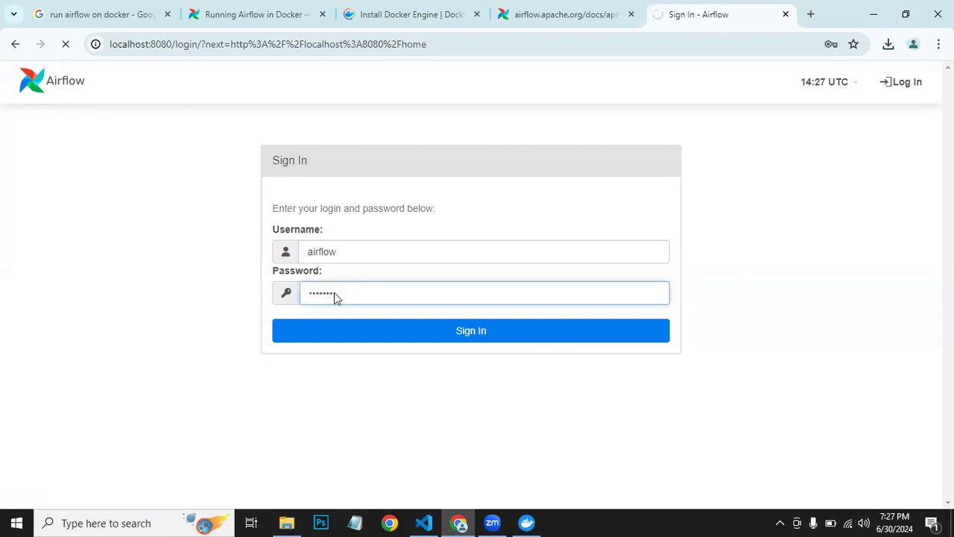
click(471, 331)
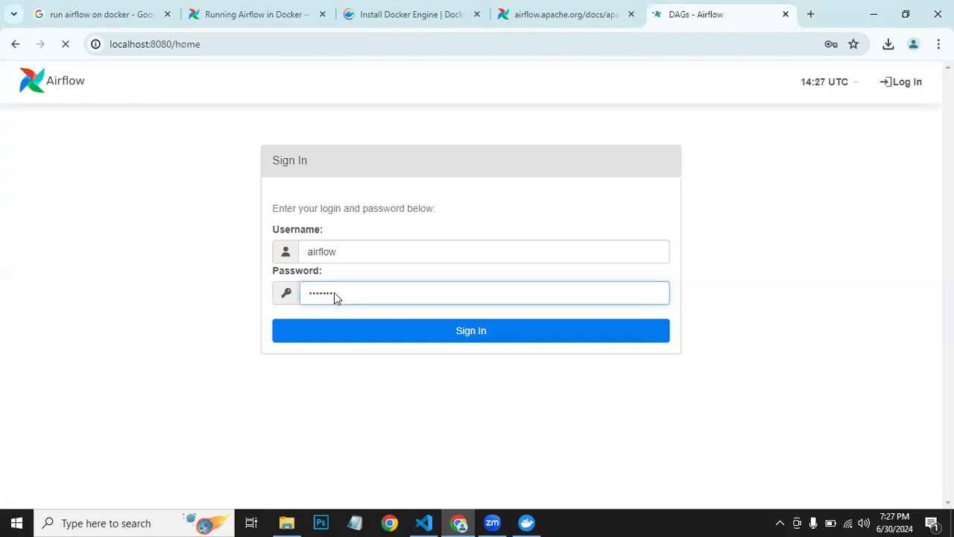
click(471, 331)
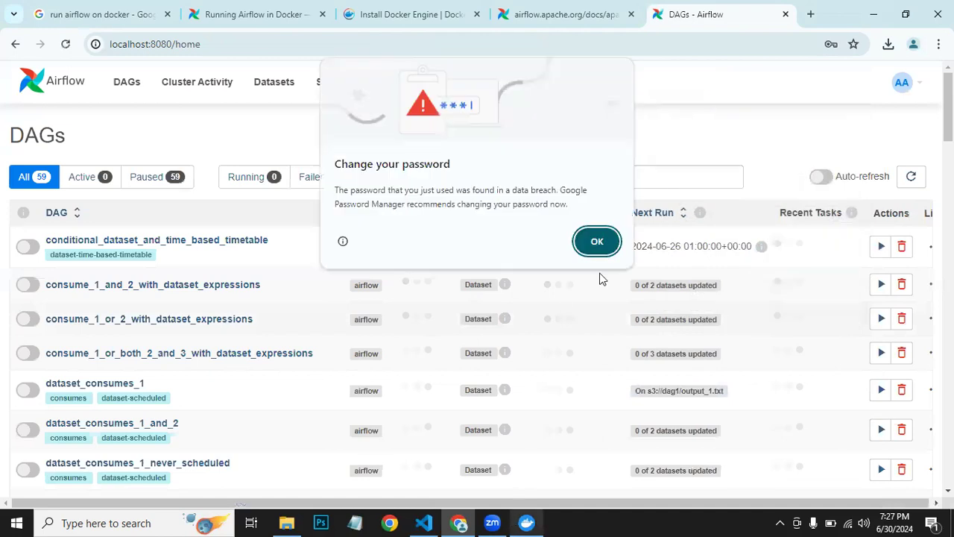
click(597, 242)
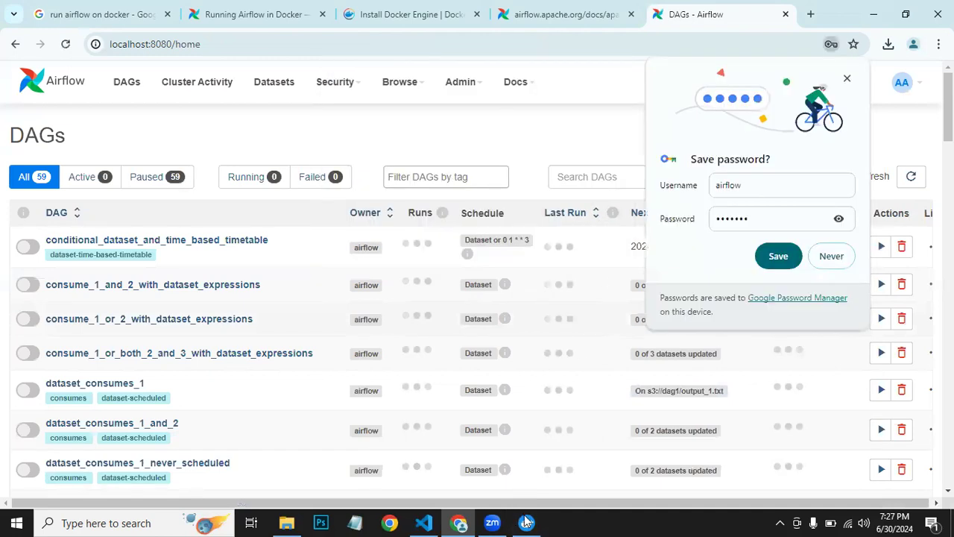
mouse_move(526, 521)
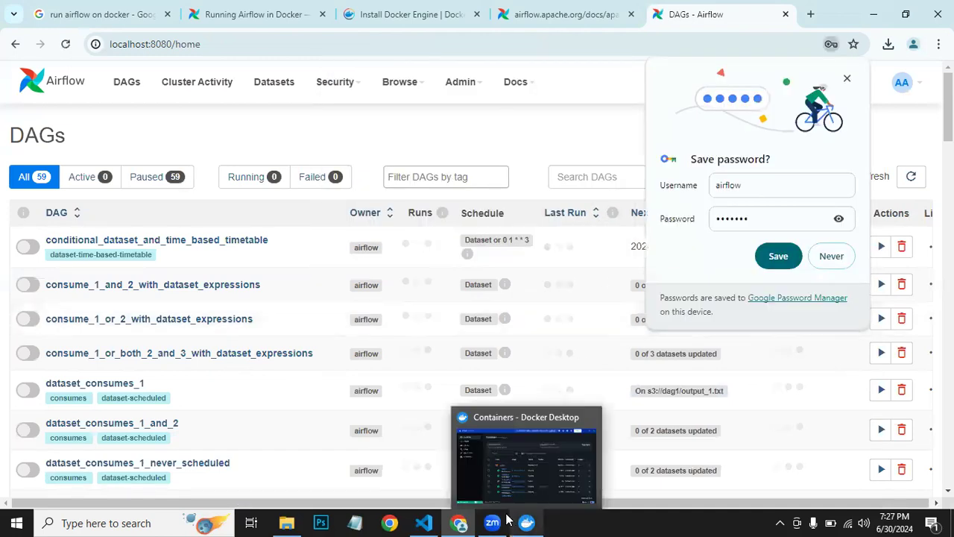